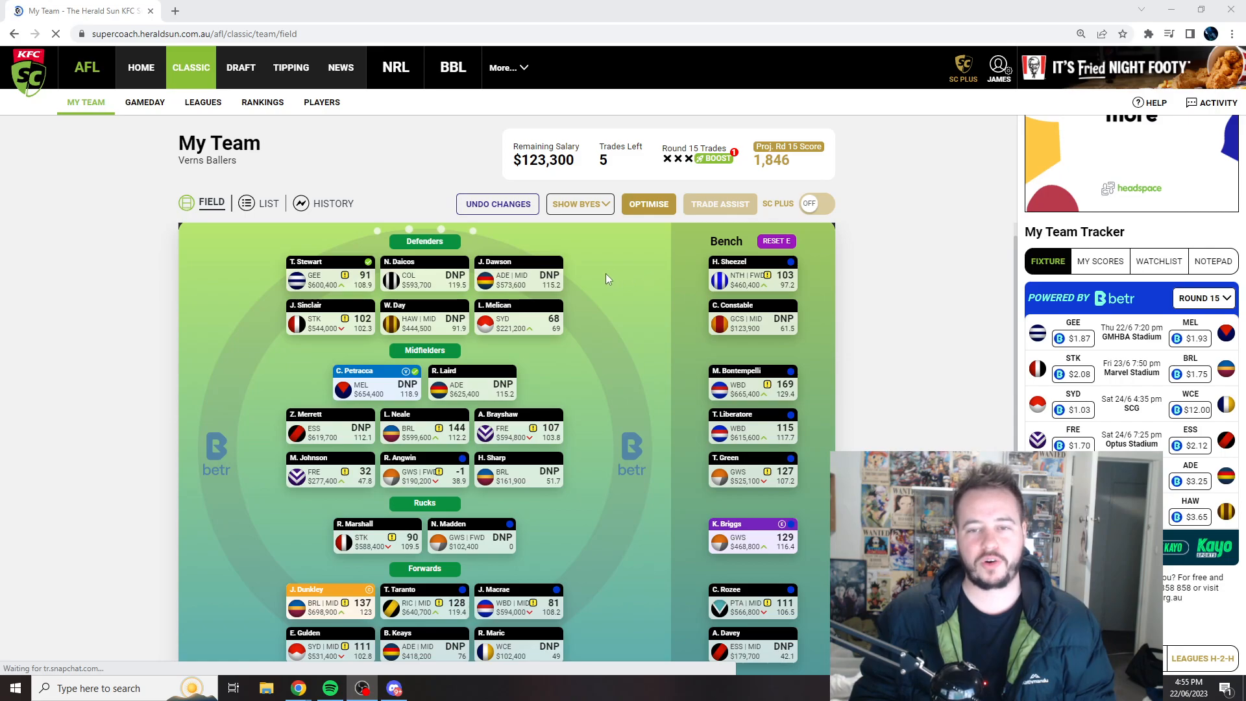
mouse_move(647, 280)
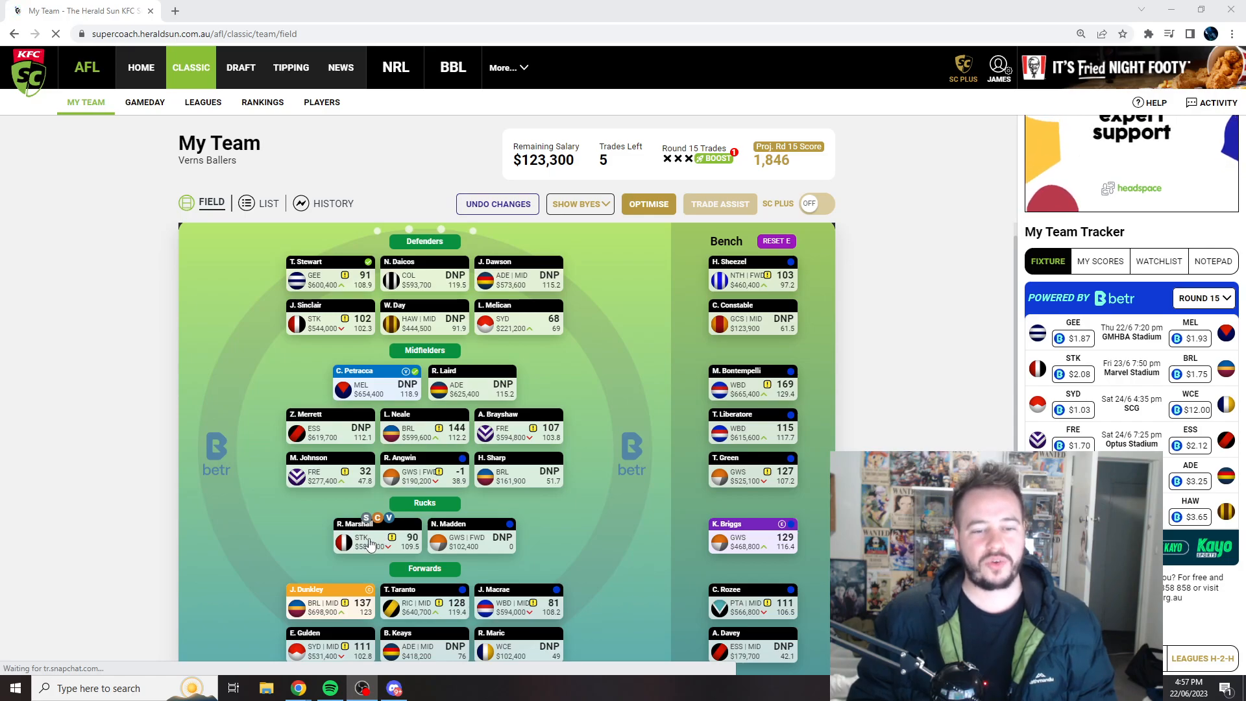
mouse_move(101, 383)
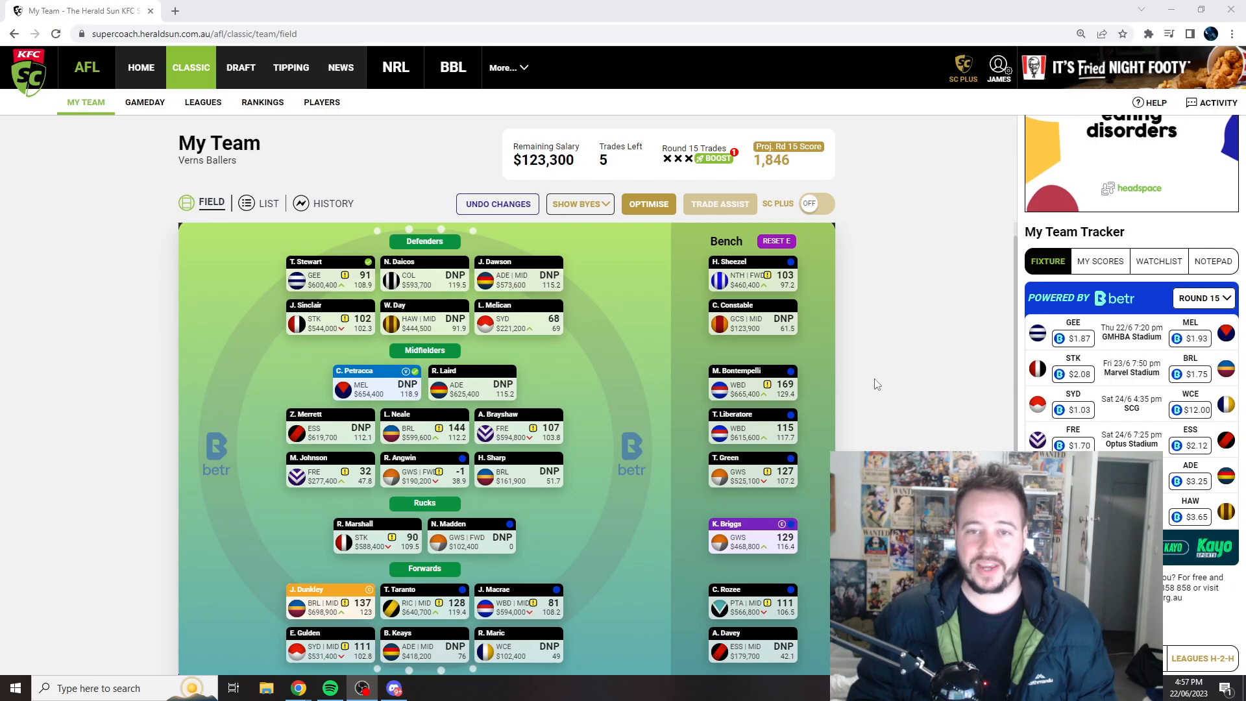
mouse_move(592, 390)
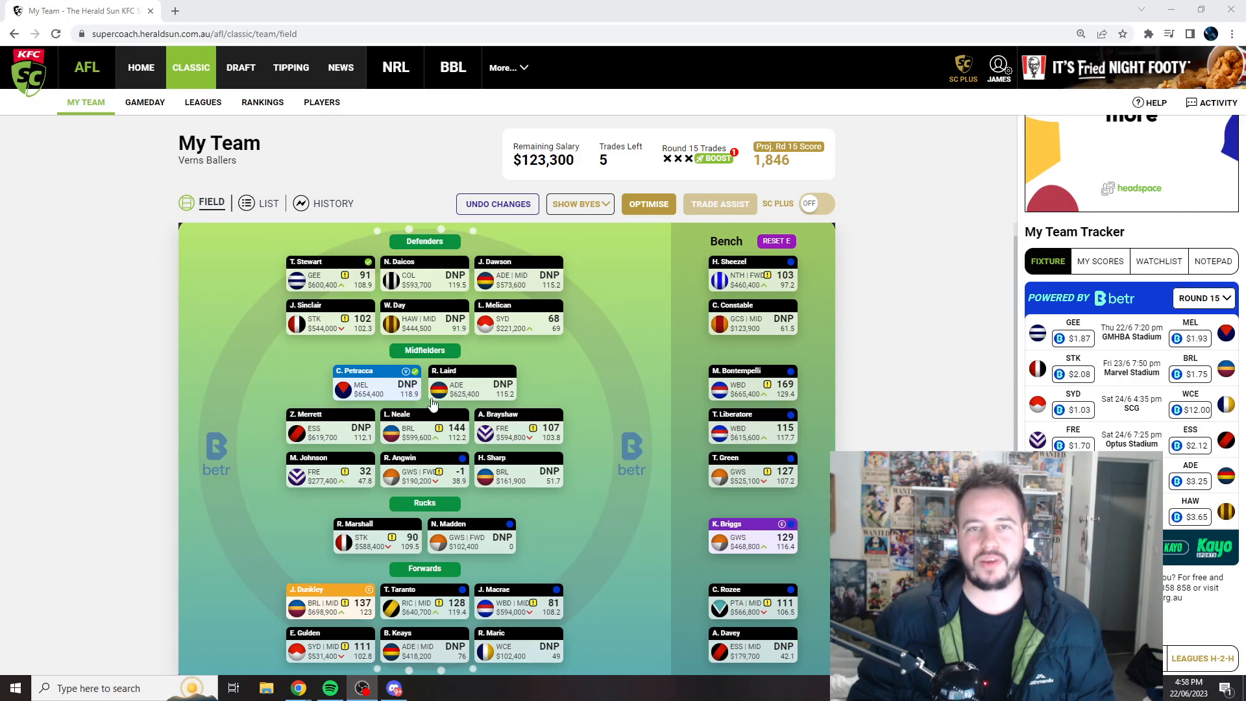
mouse_move(615, 417)
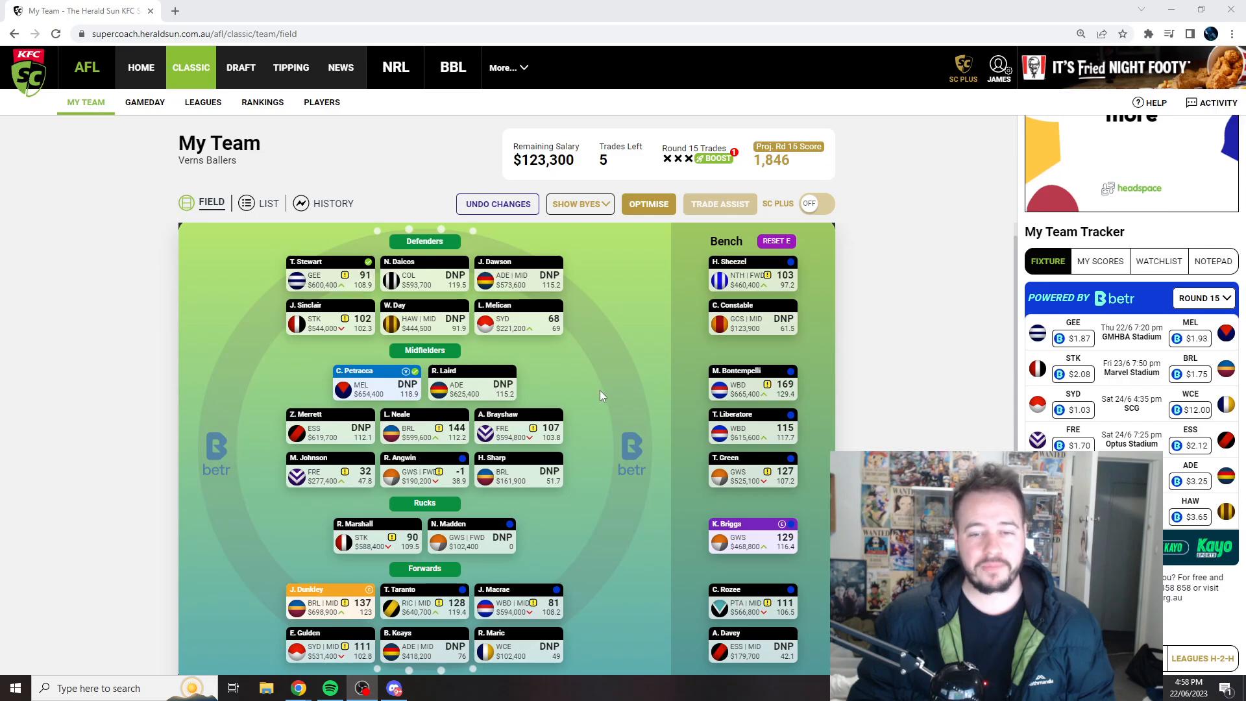
mouse_move(600, 392)
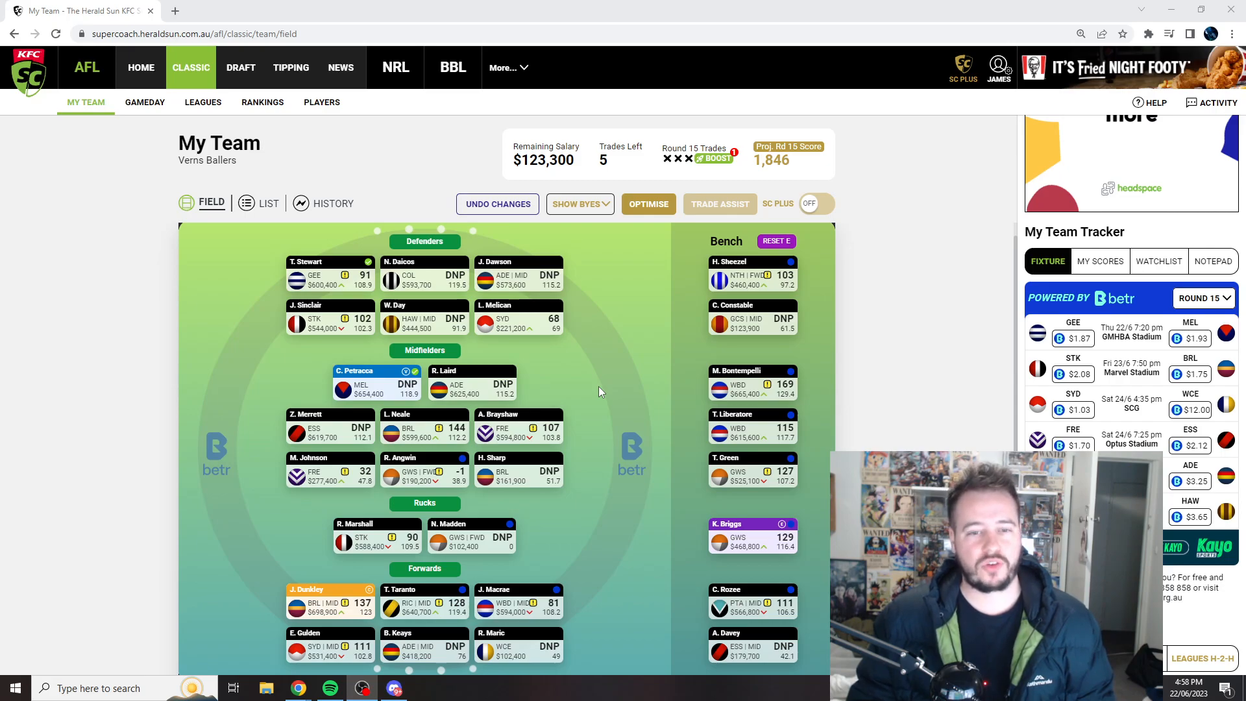
mouse_move(596, 387)
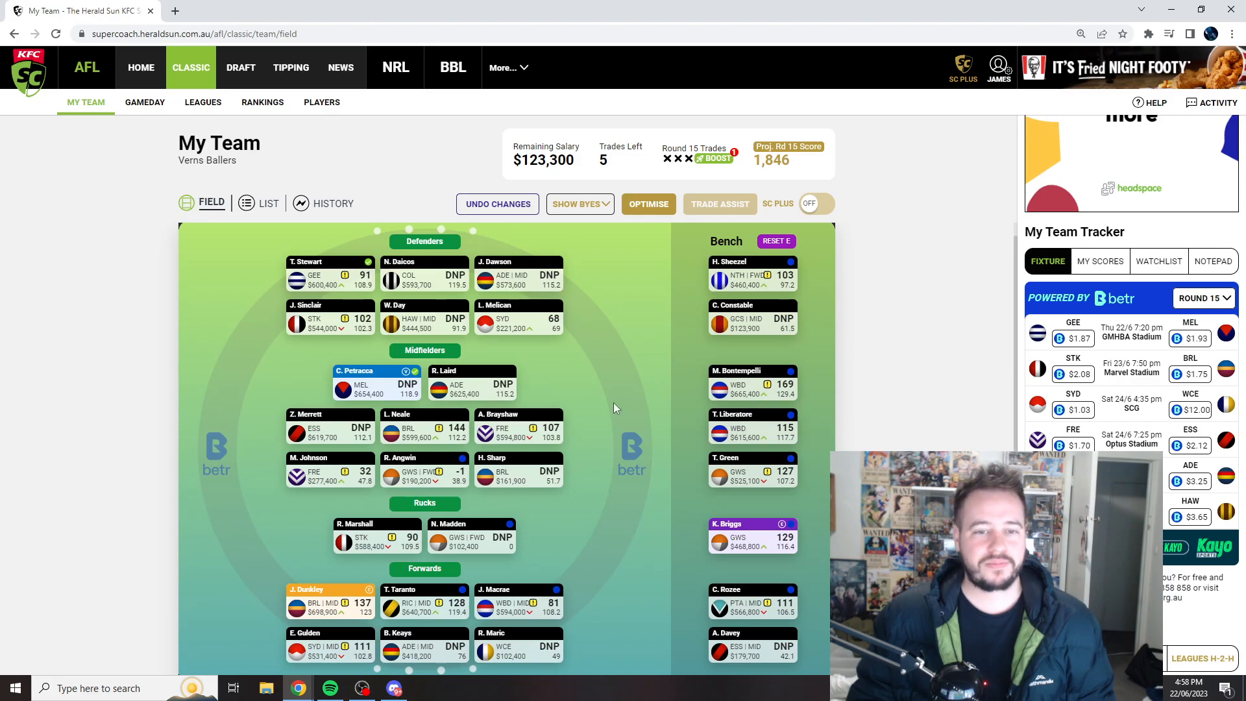
mouse_move(614, 407)
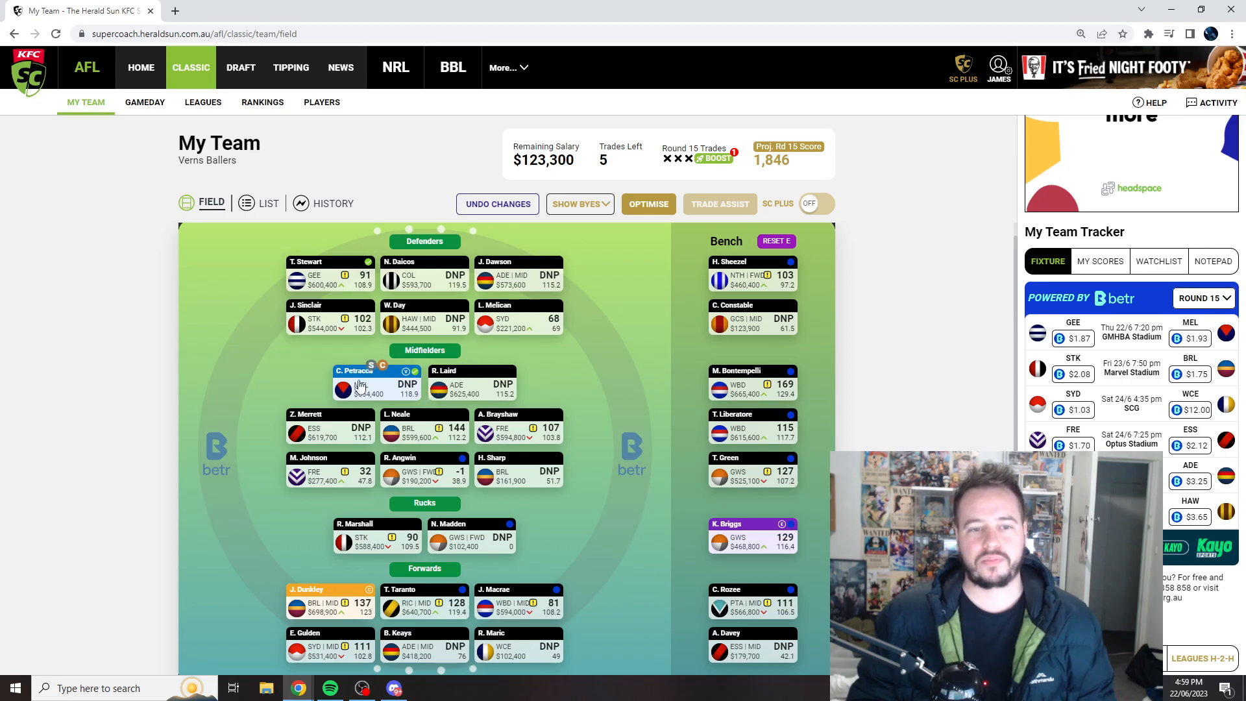
left_click(353, 375)
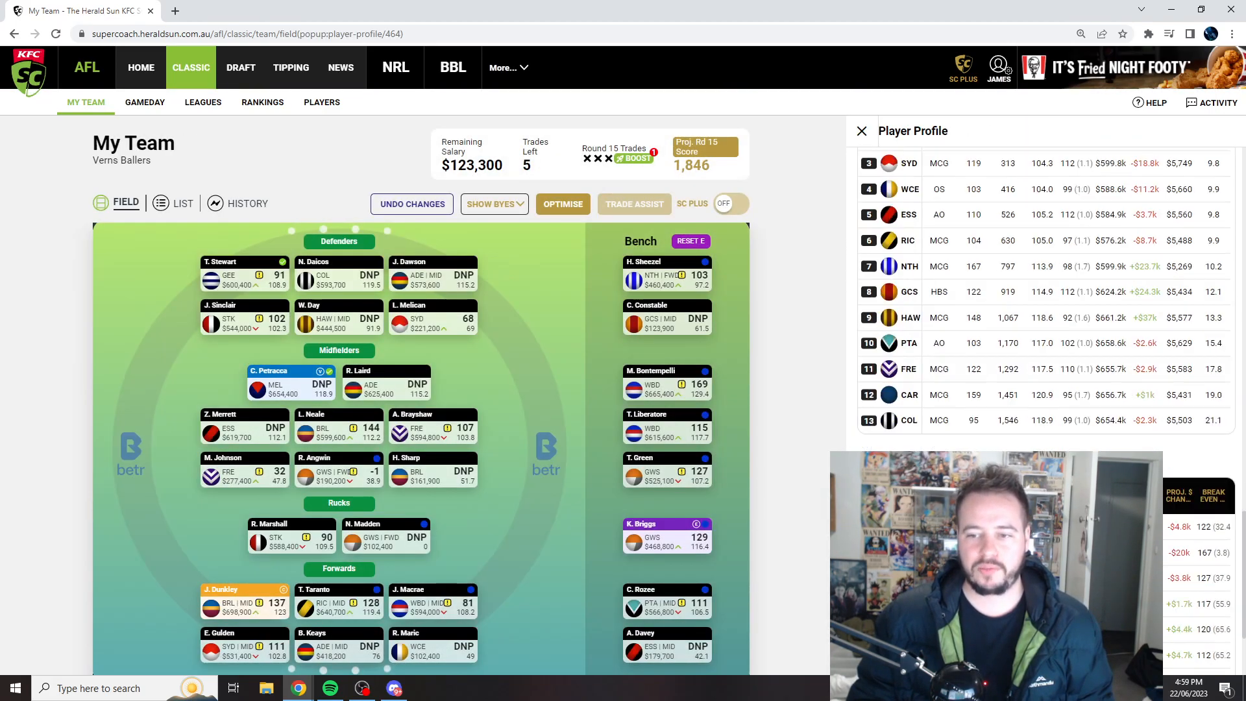
scroll("down", 3)
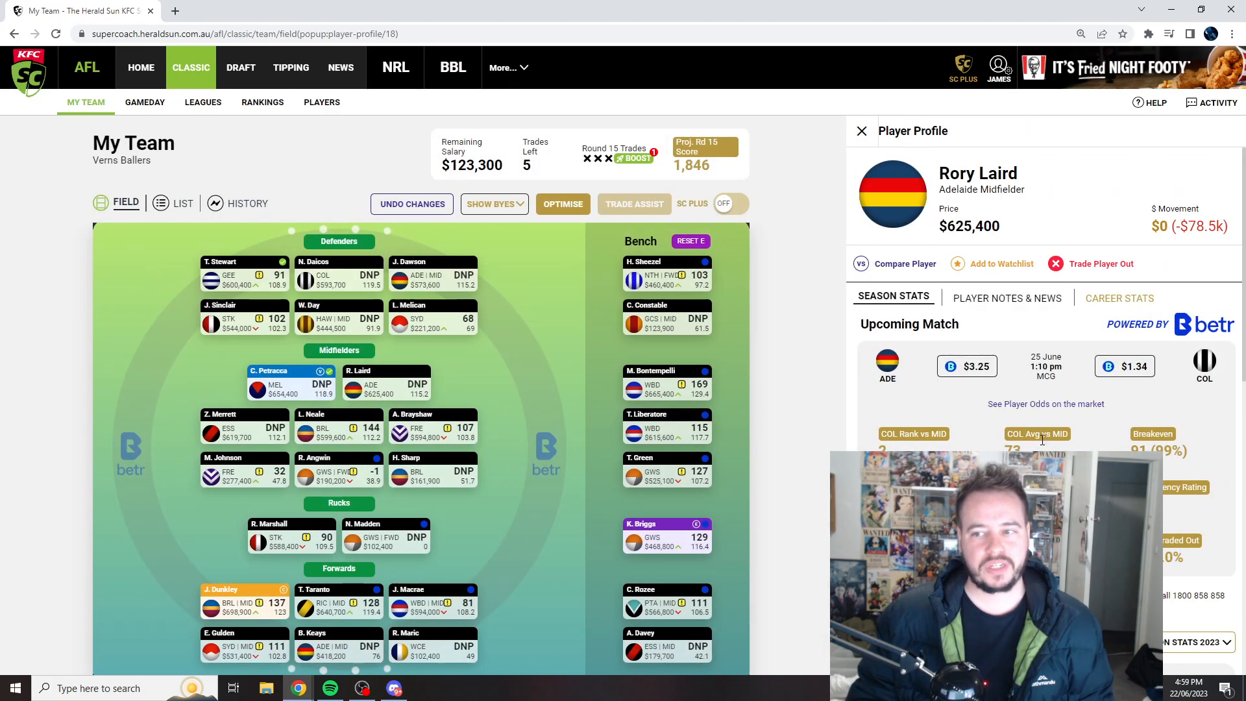
- Review Laird's season stats and upcoming opponents, then close the profile back to Verns Ballers
scroll("down", 3)
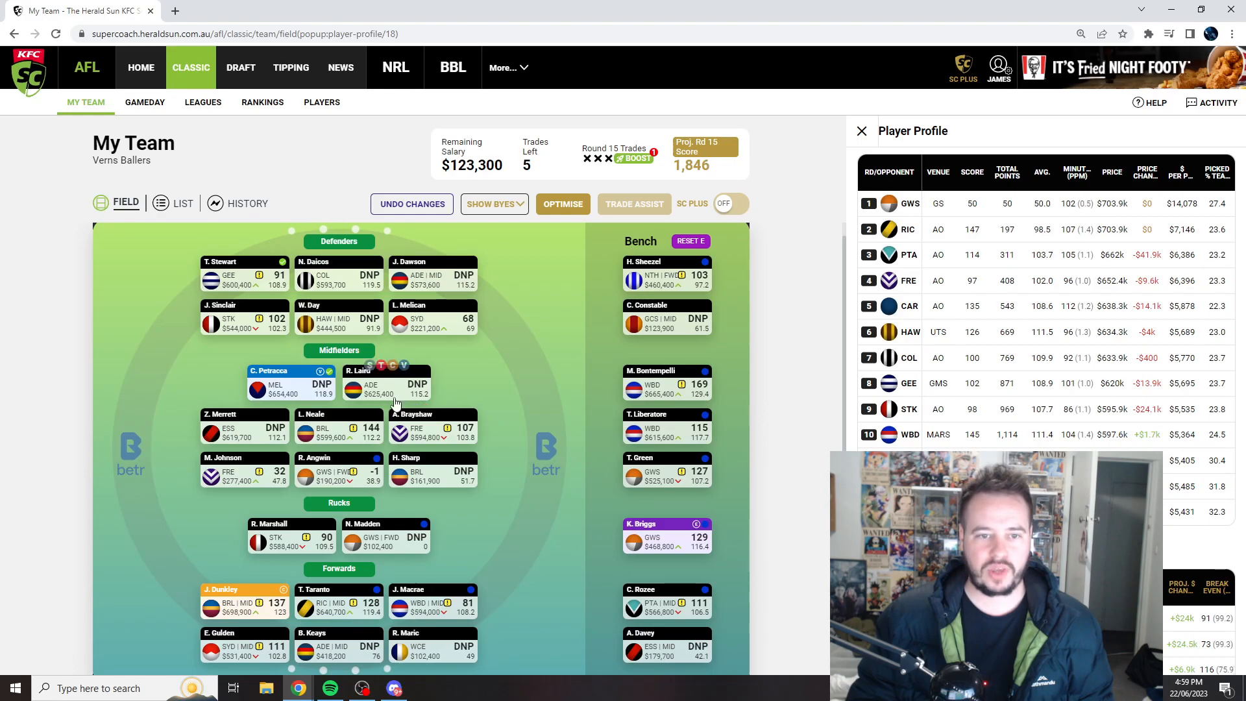
scroll("down", 3)
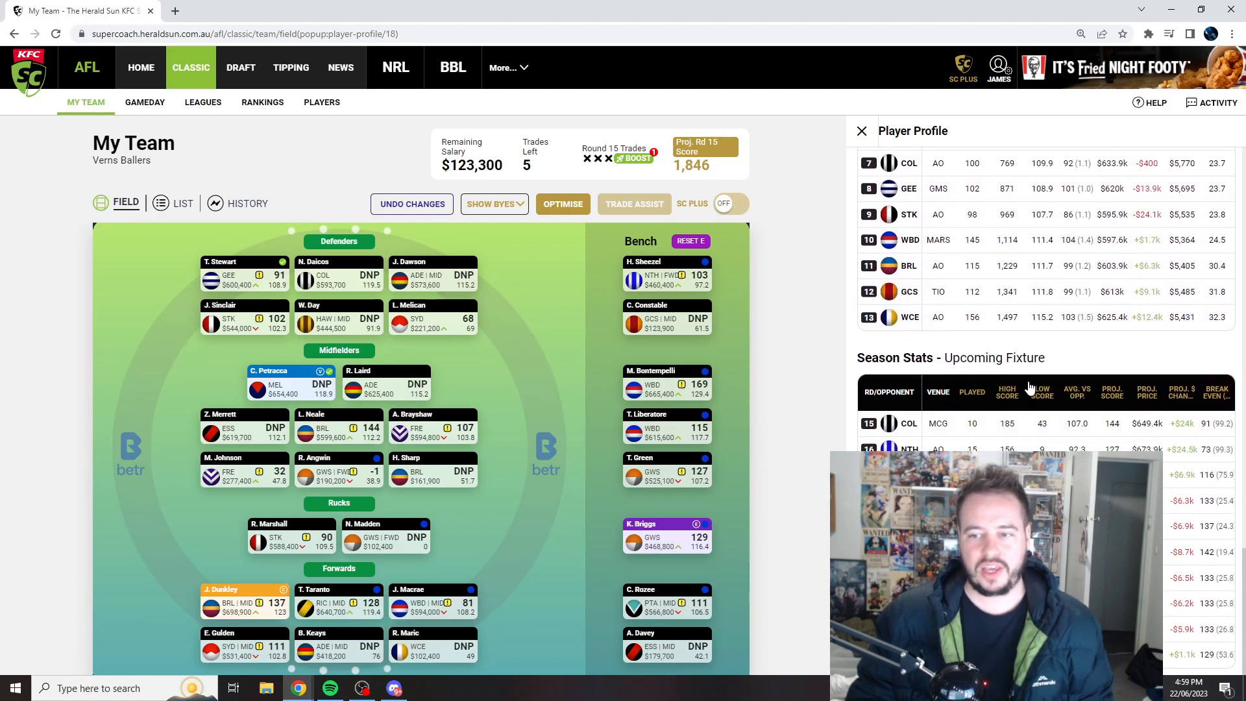
scroll("down", 3)
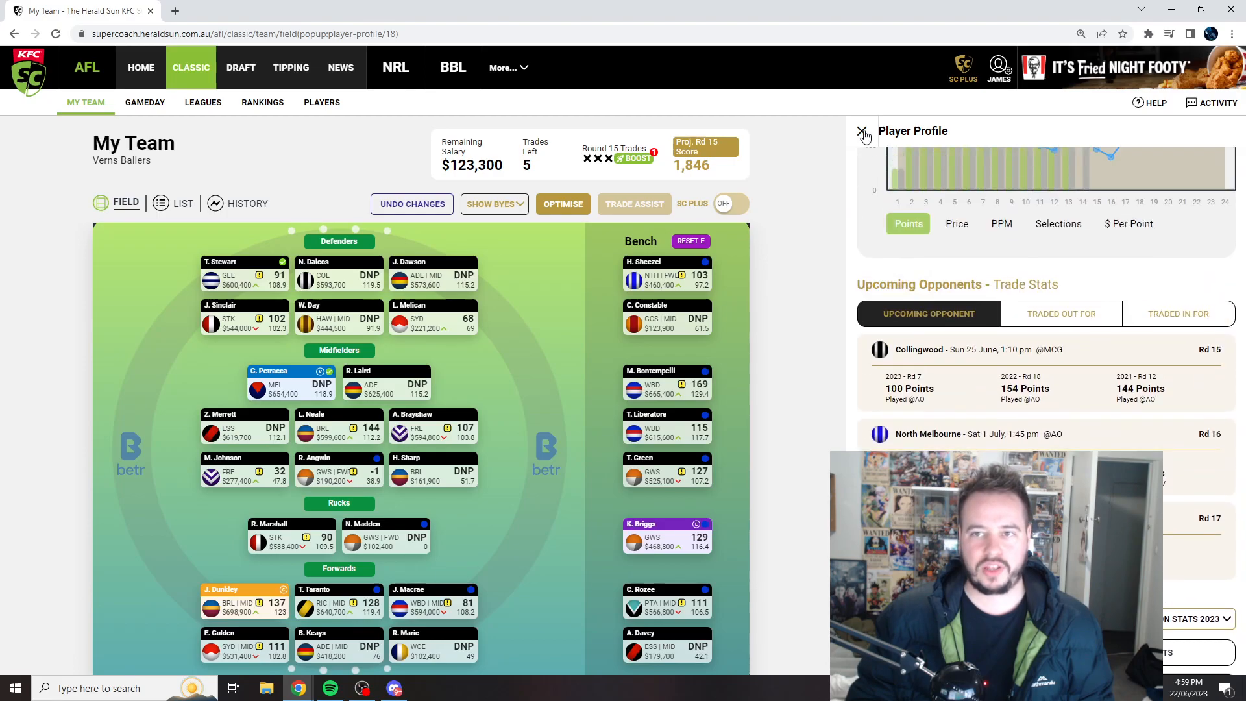
left_click(864, 132)
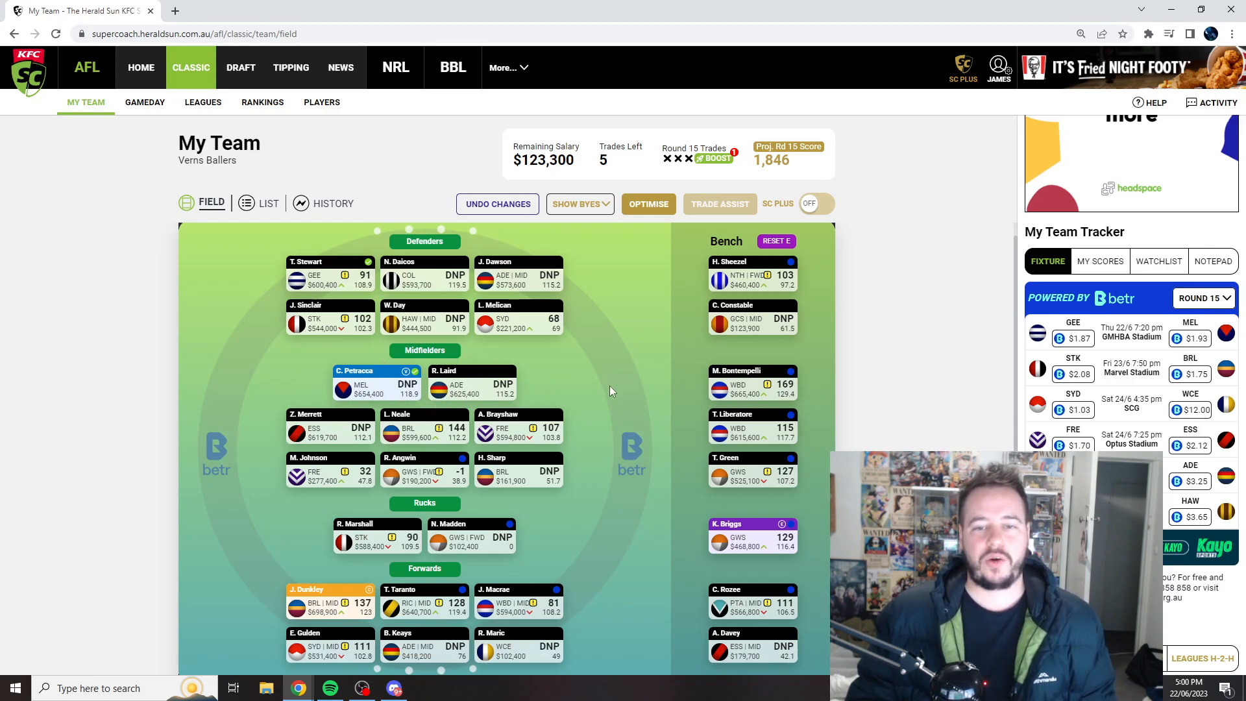
mouse_move(618, 374)
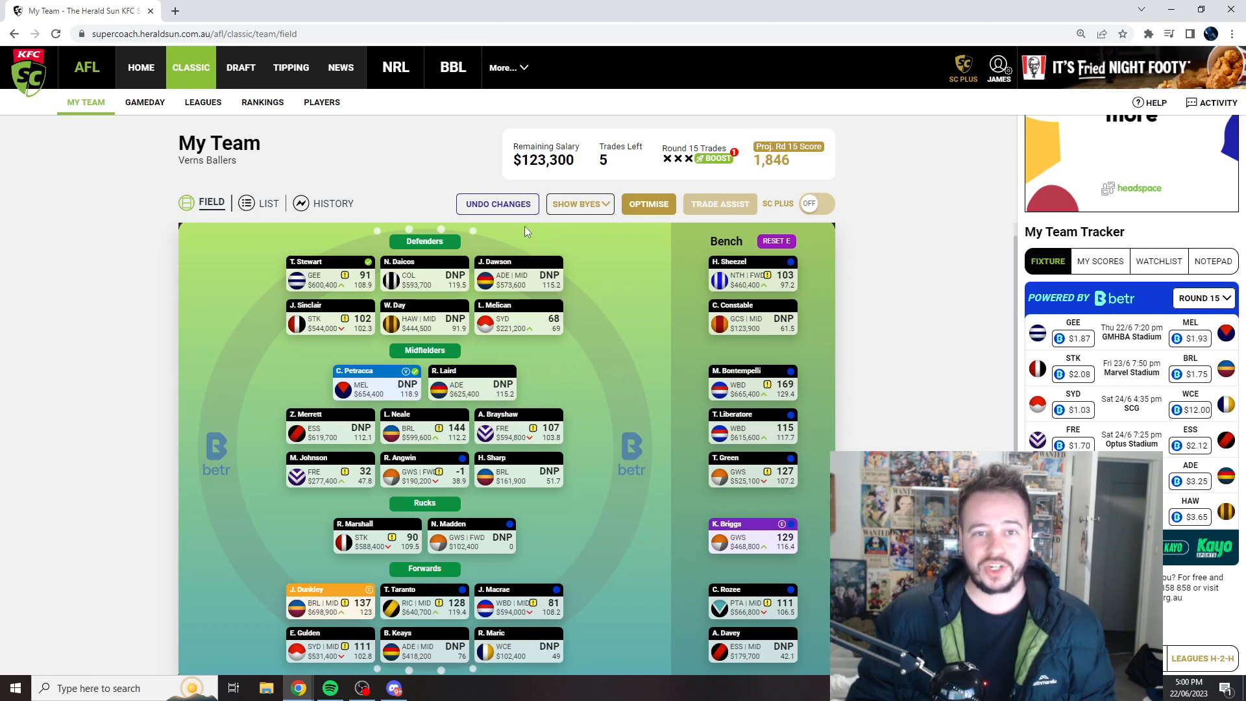
left_click(498, 204)
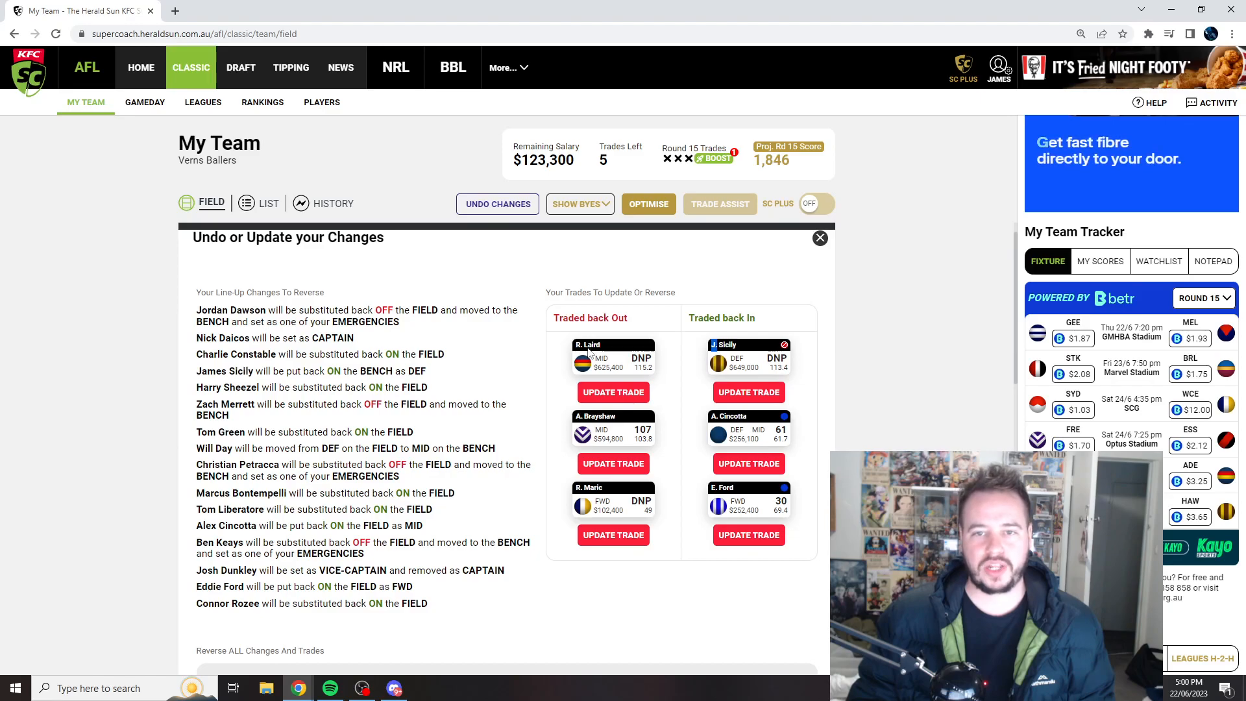
left_click(819, 238)
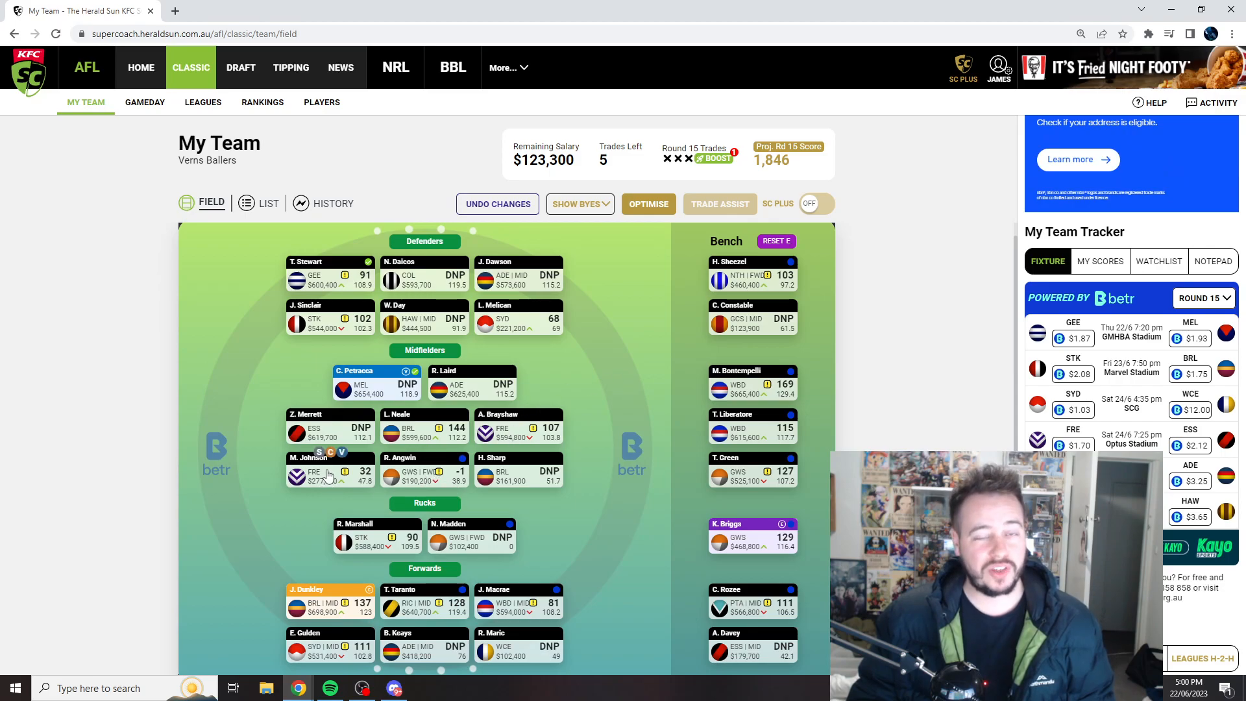
mouse_move(338, 489)
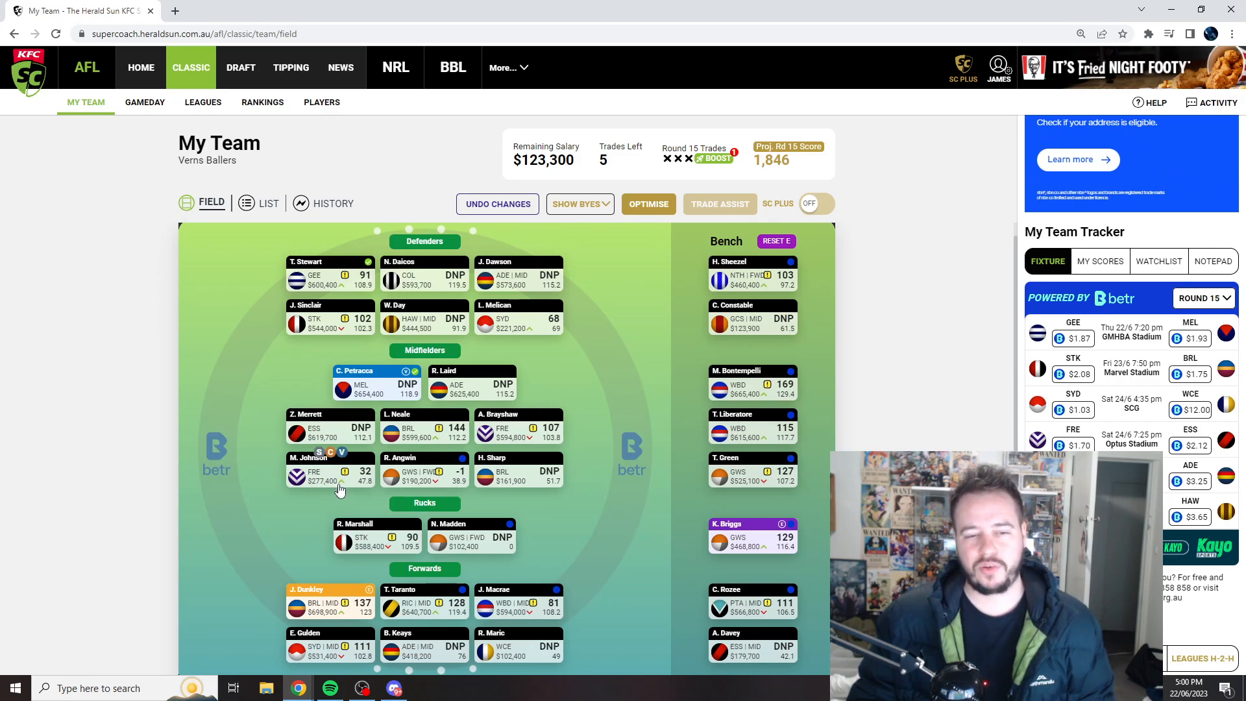
mouse_move(329, 483)
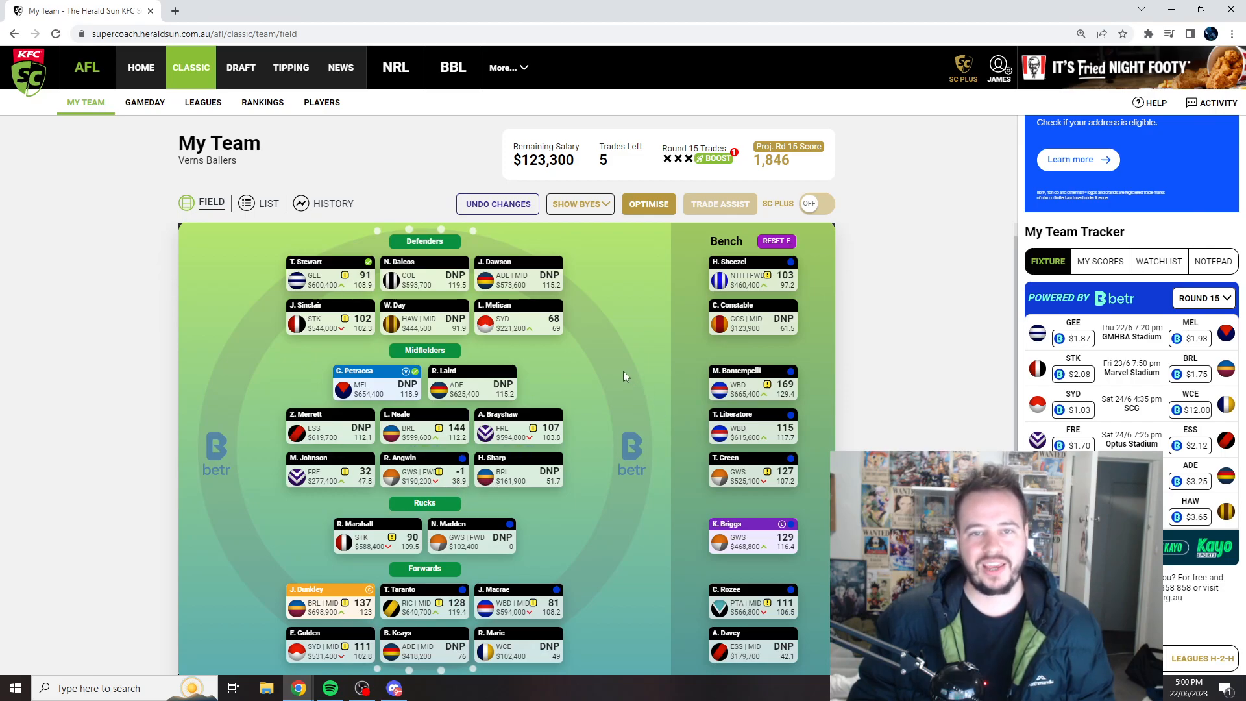
double_click(546, 160)
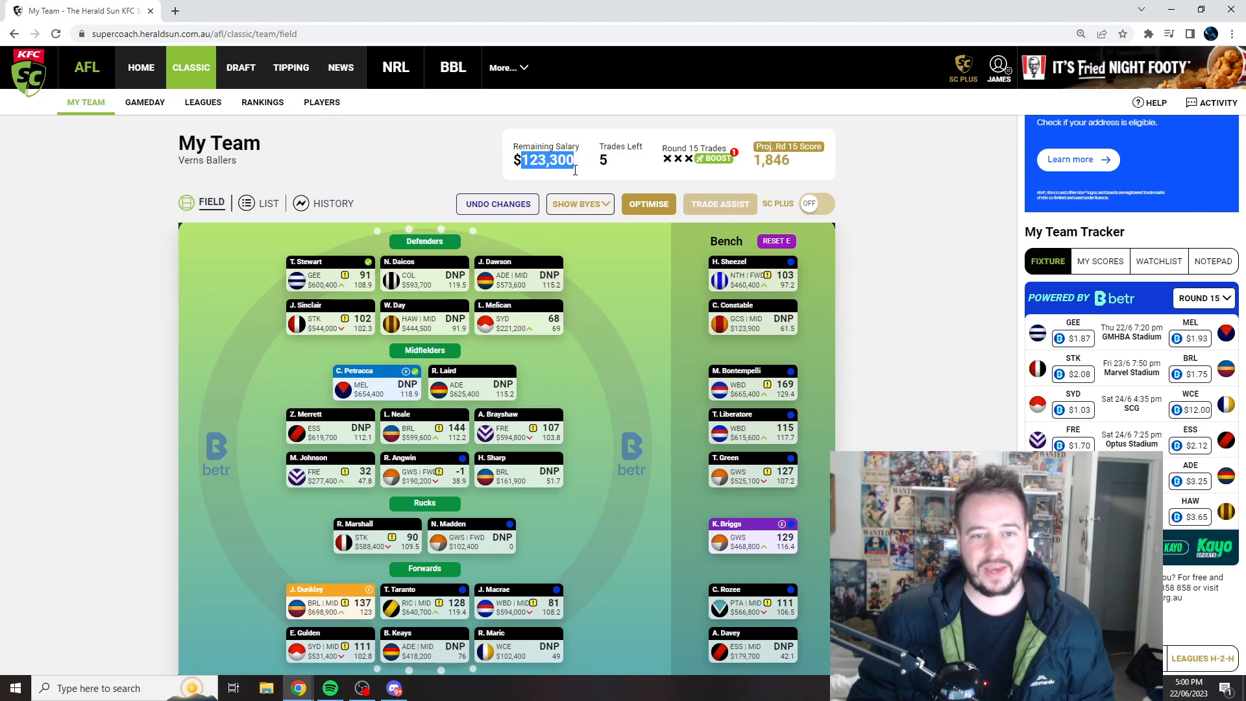
mouse_move(640, 360)
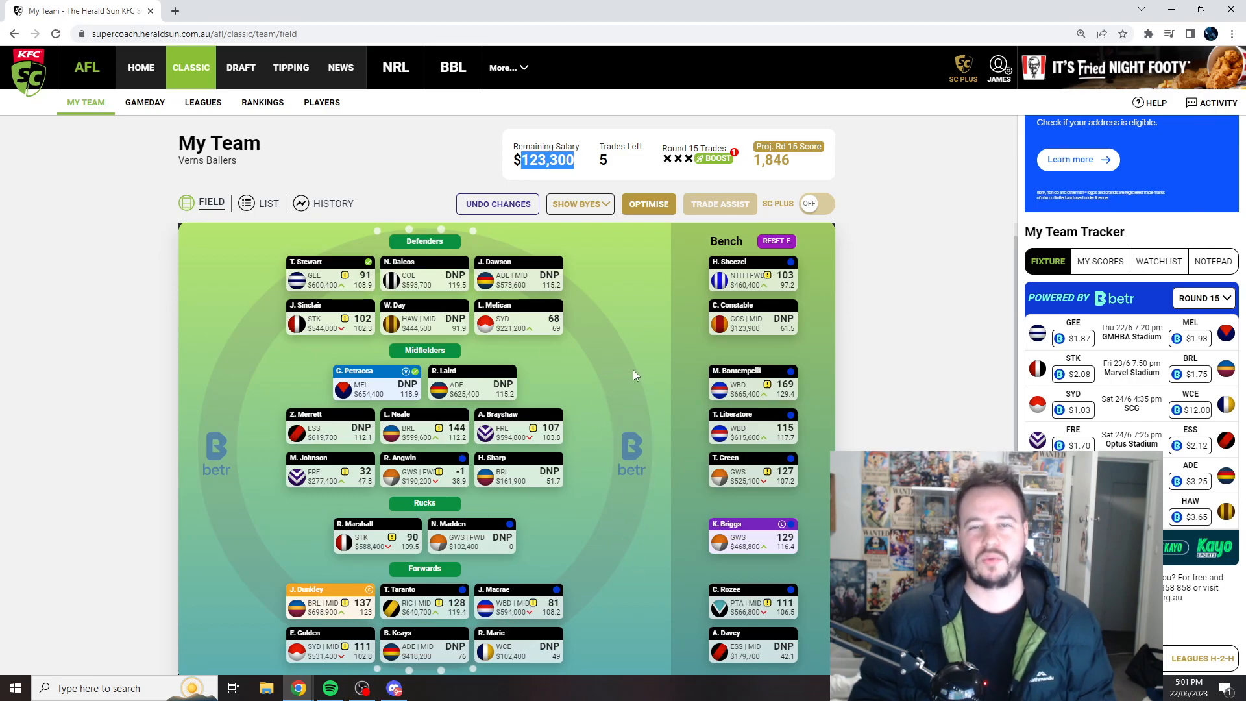
mouse_move(650, 181)
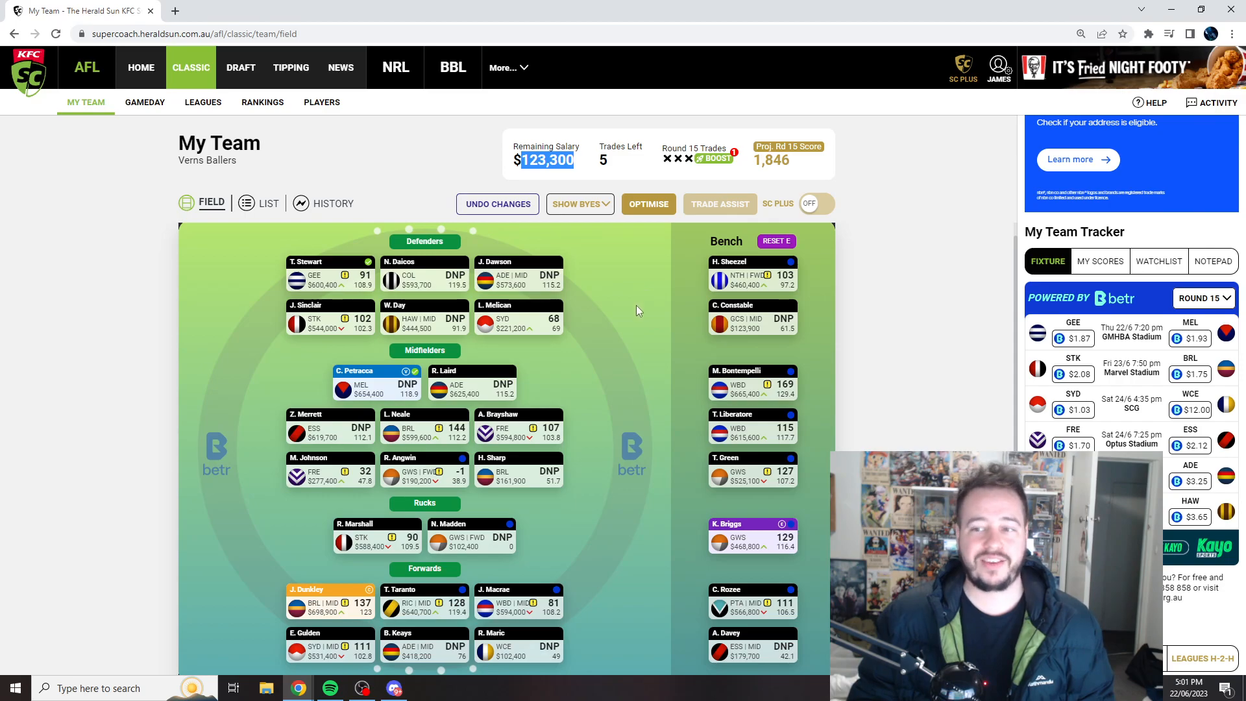
mouse_move(650, 325)
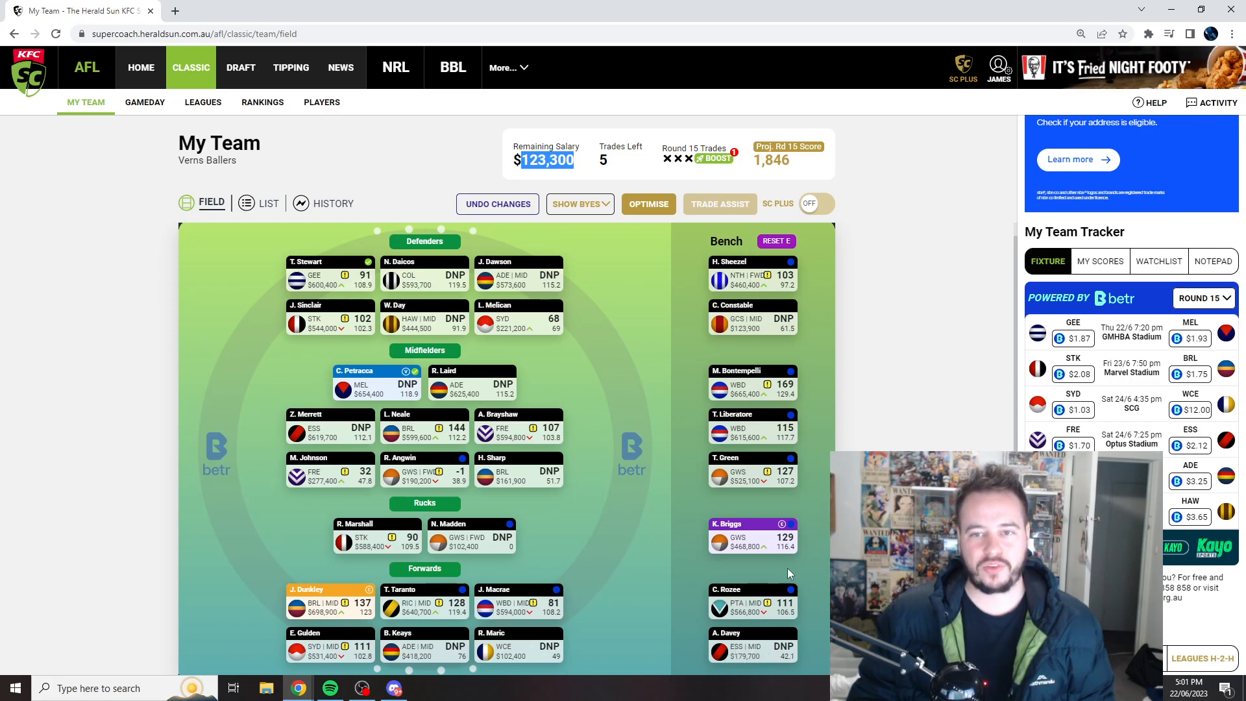
mouse_move(857, 439)
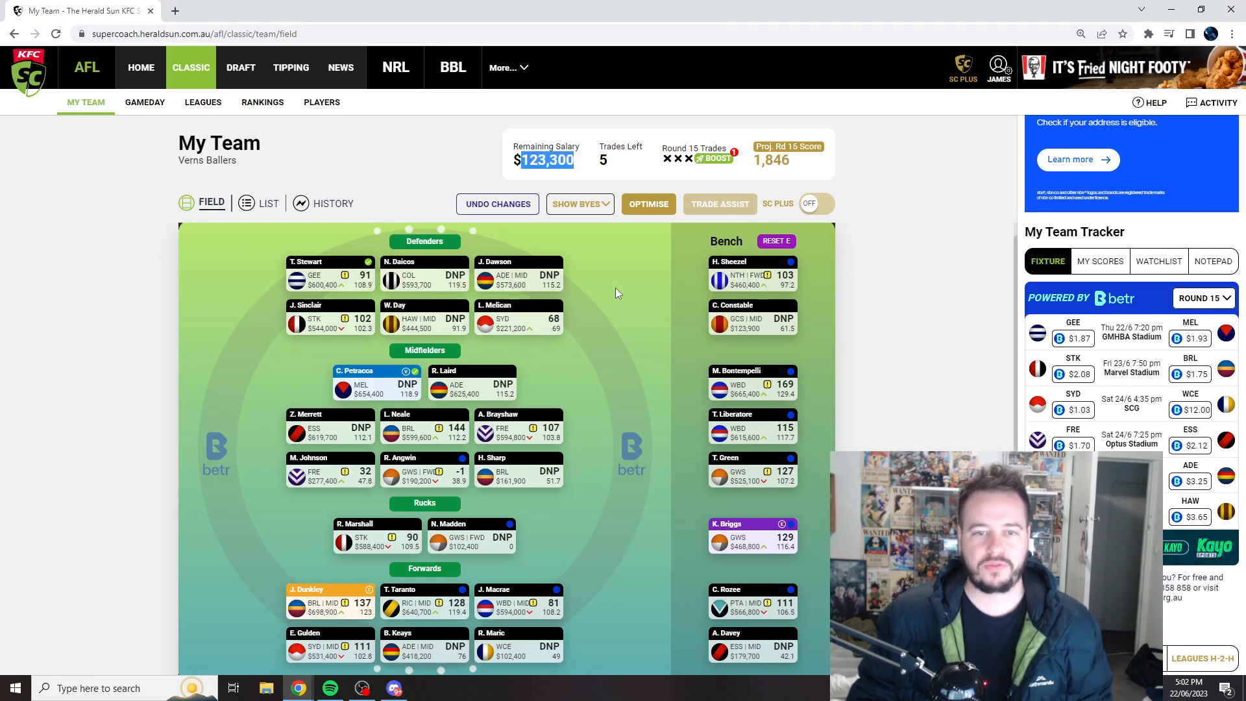
mouse_move(689, 420)
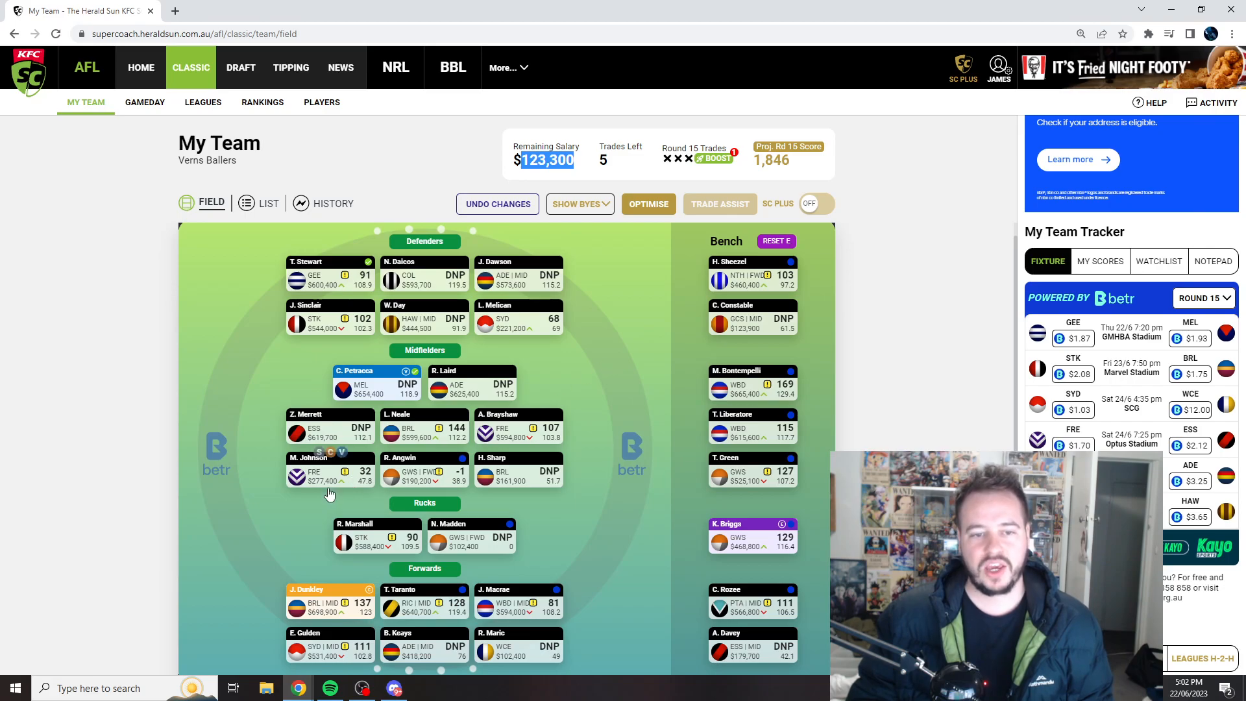
mouse_move(622, 461)
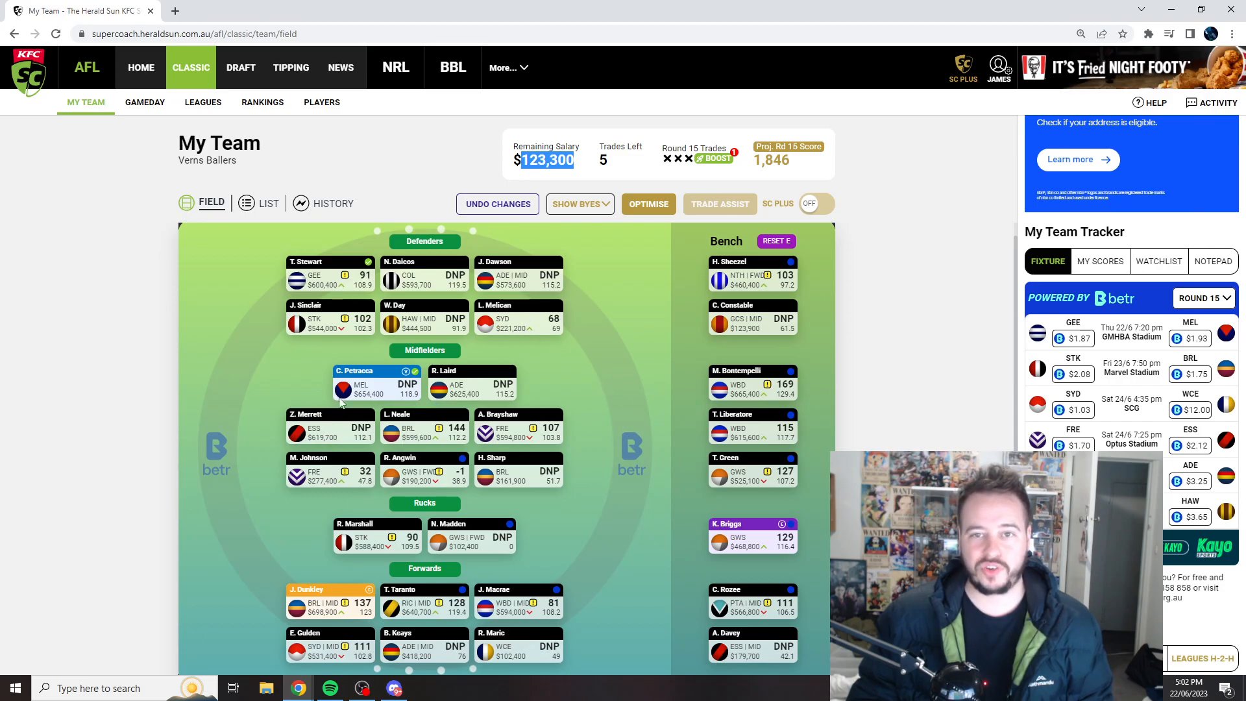
mouse_move(646, 466)
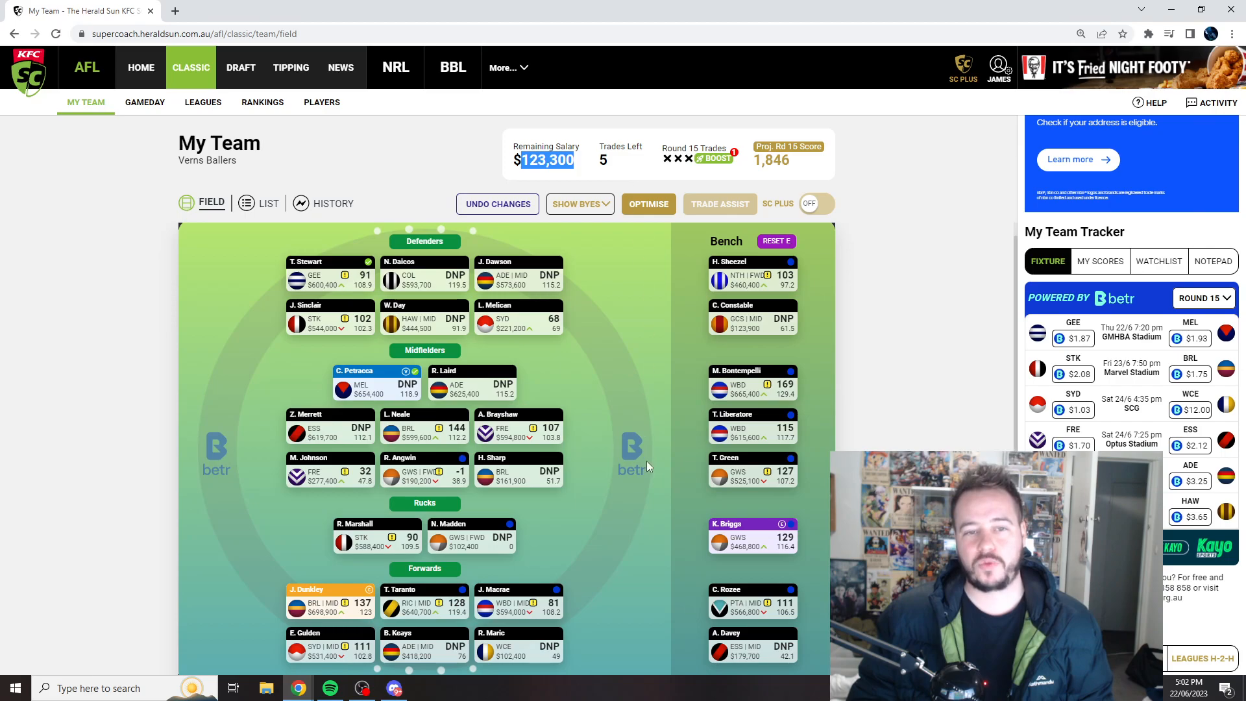
mouse_move(719, 342)
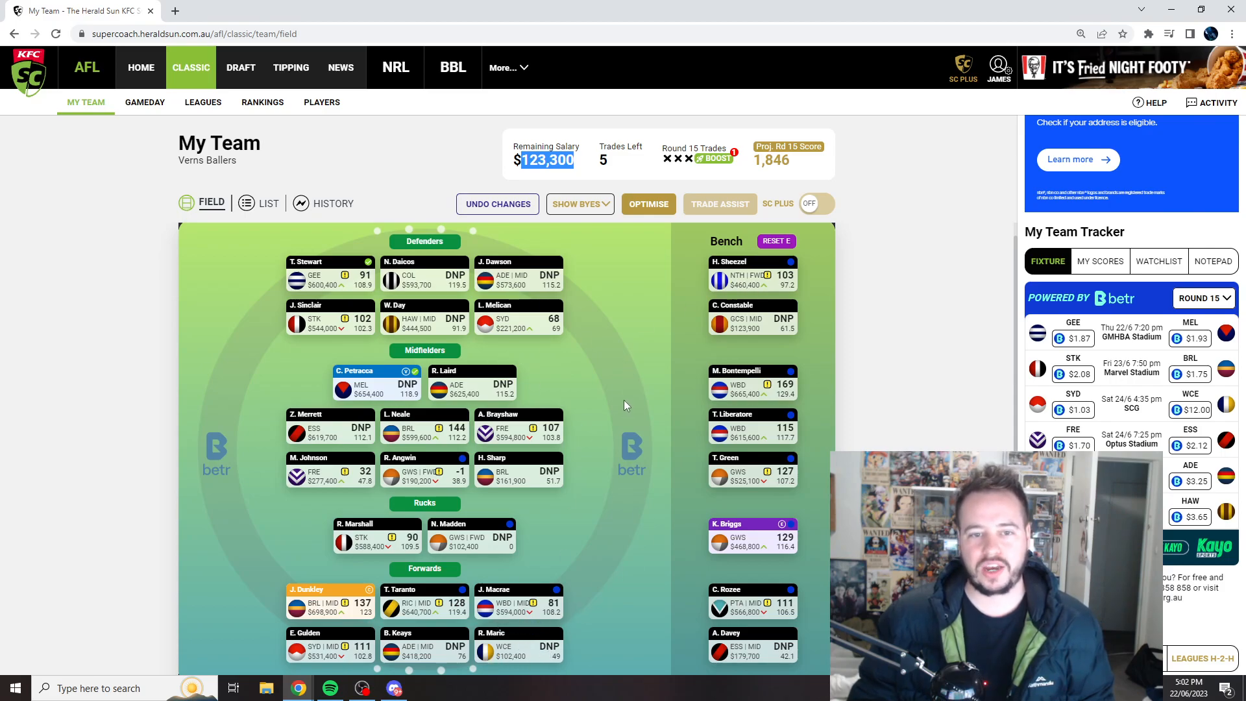
mouse_move(633, 366)
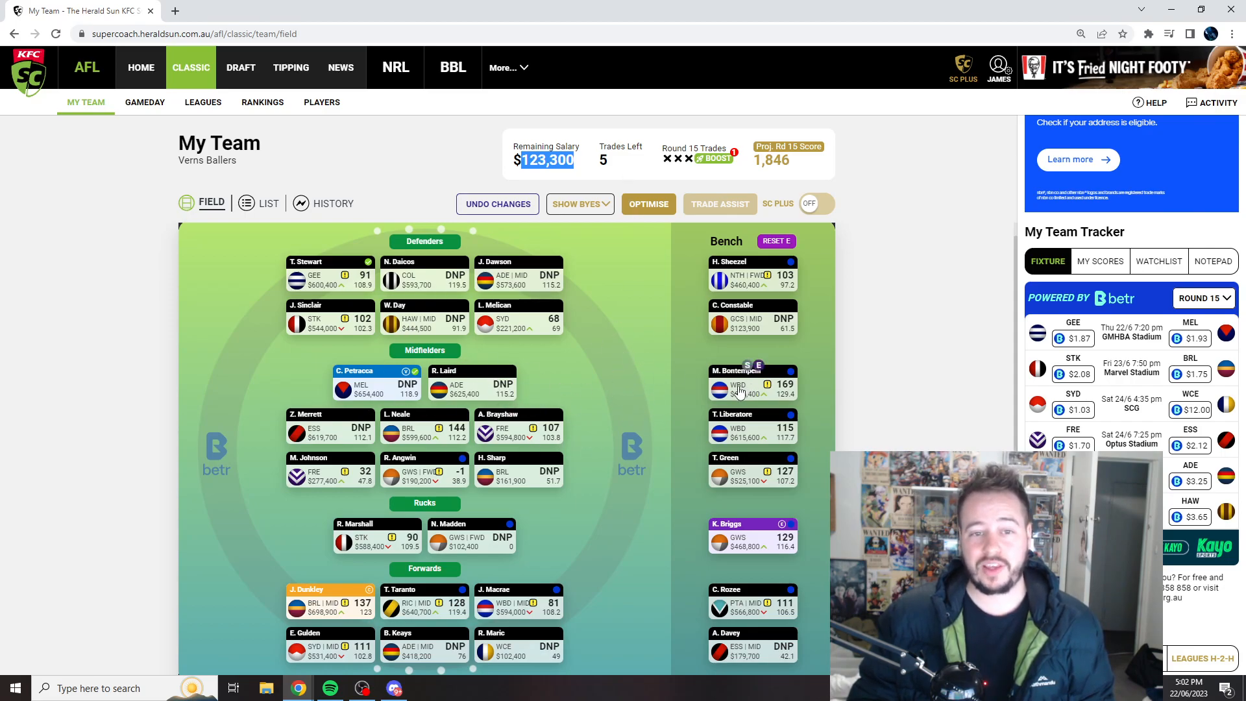
mouse_move(652, 364)
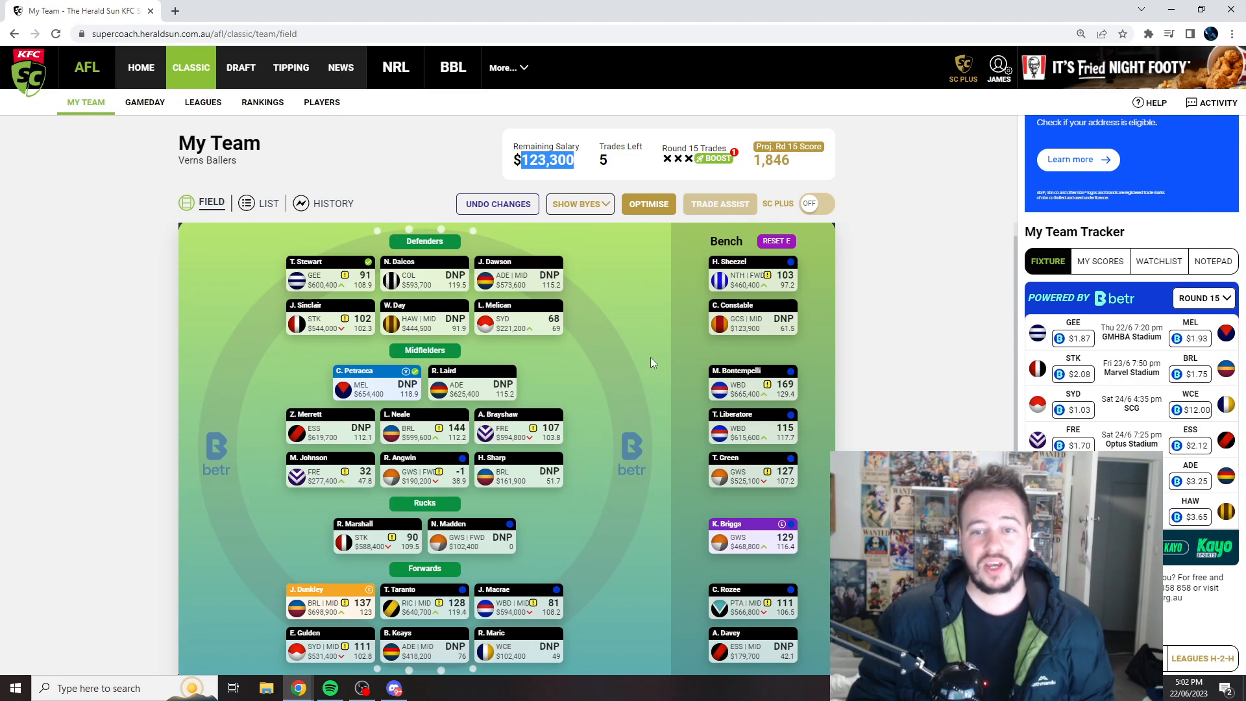
mouse_move(657, 416)
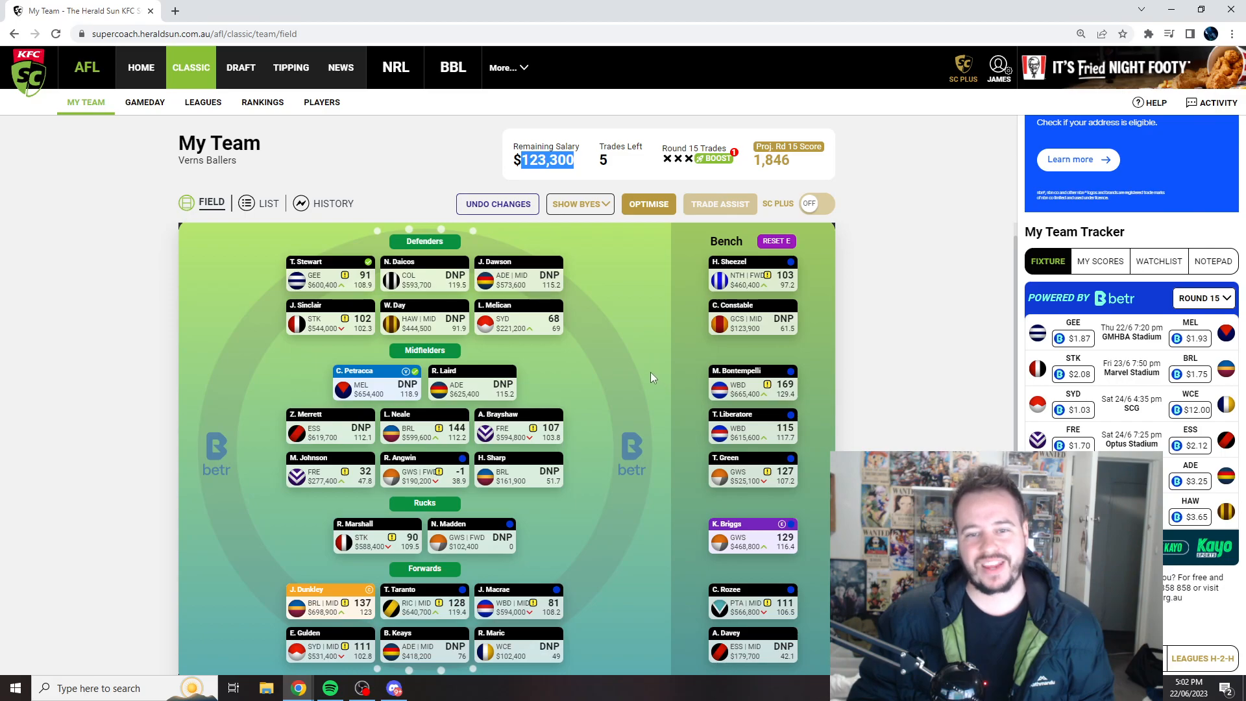
mouse_move(615, 360)
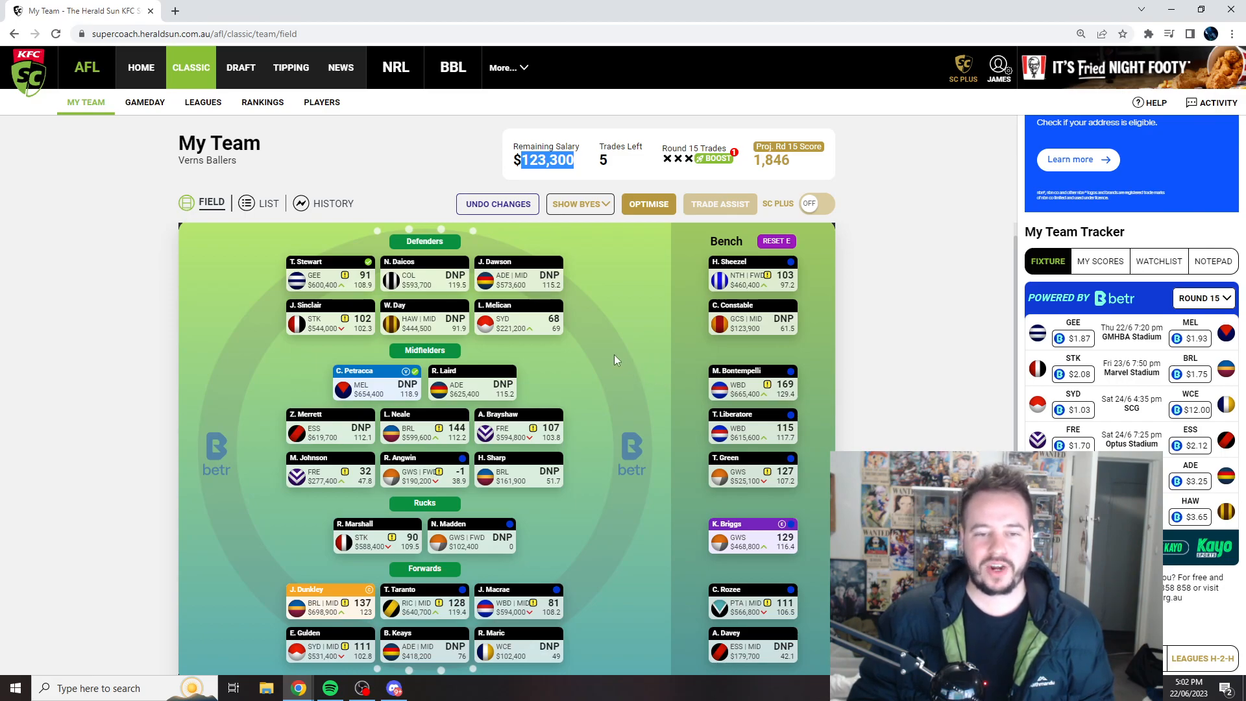
mouse_move(602, 409)
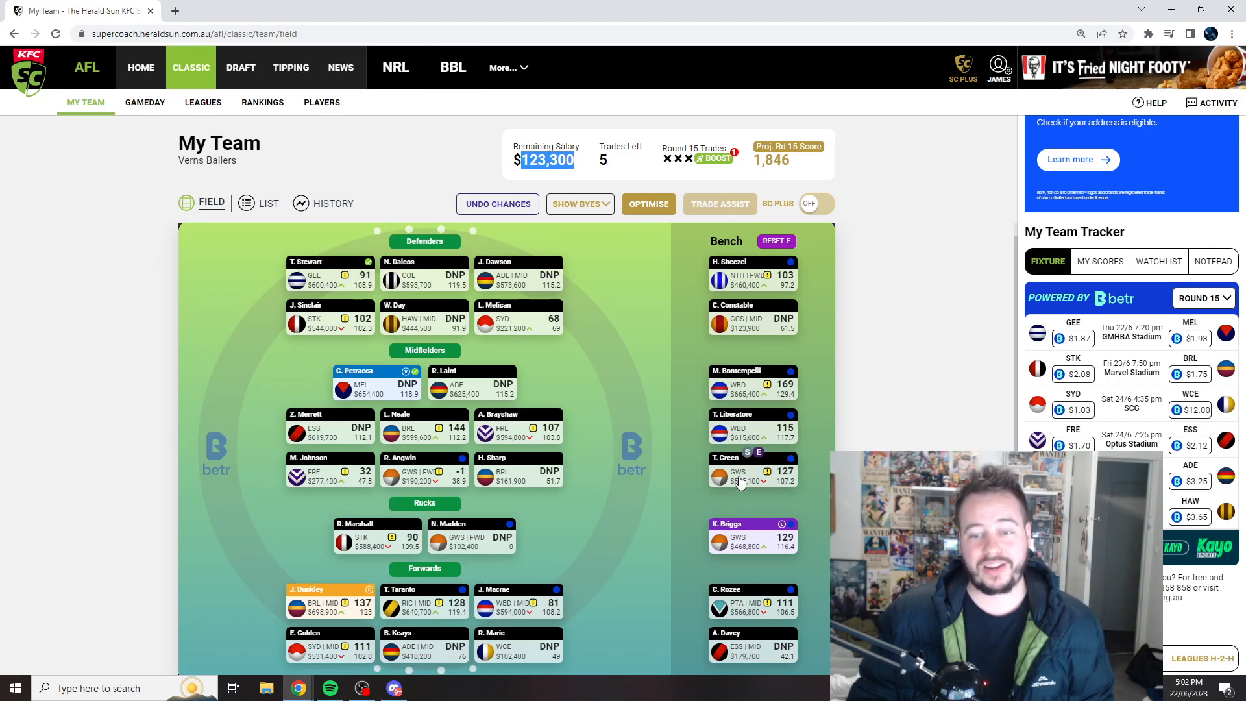
mouse_move(689, 479)
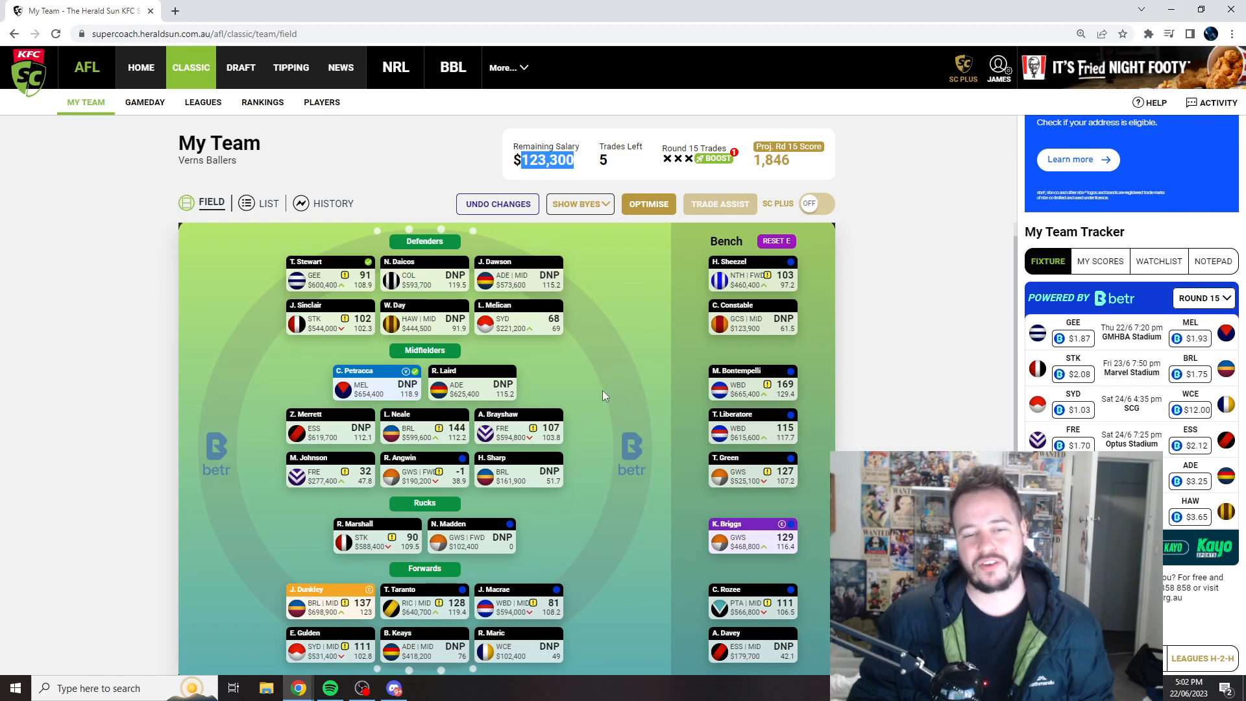
mouse_move(644, 483)
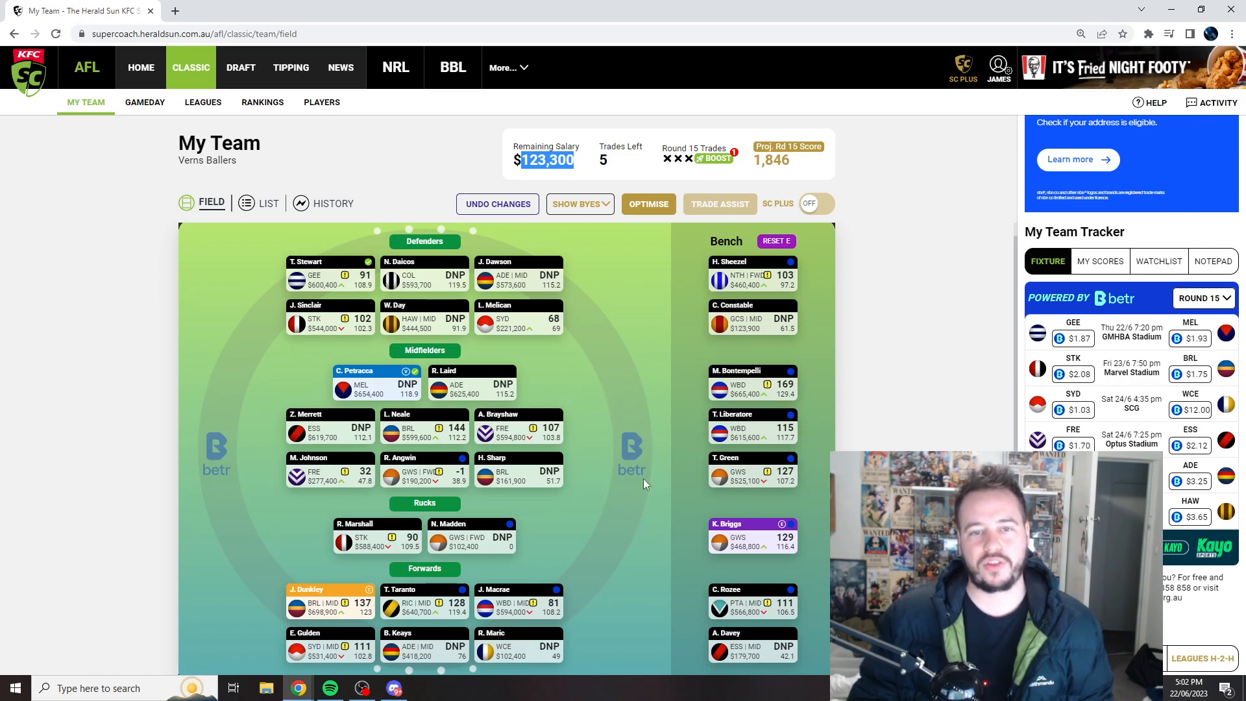
mouse_move(602, 290)
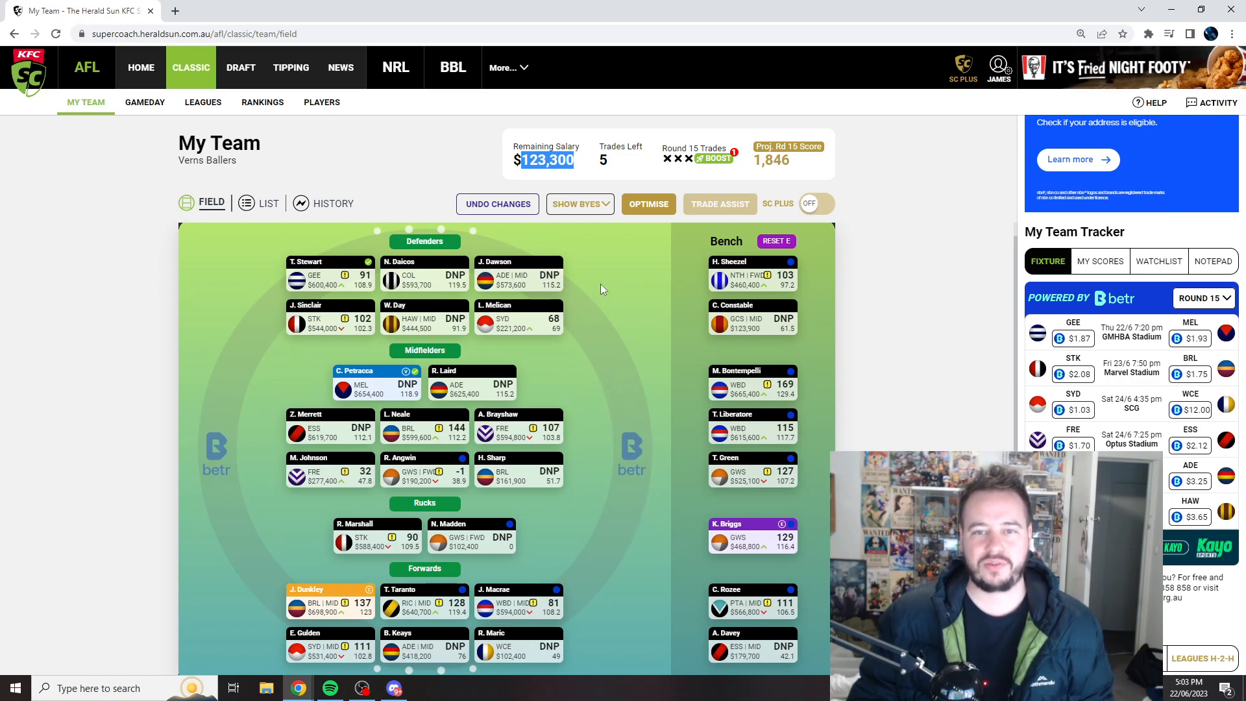
mouse_move(634, 349)
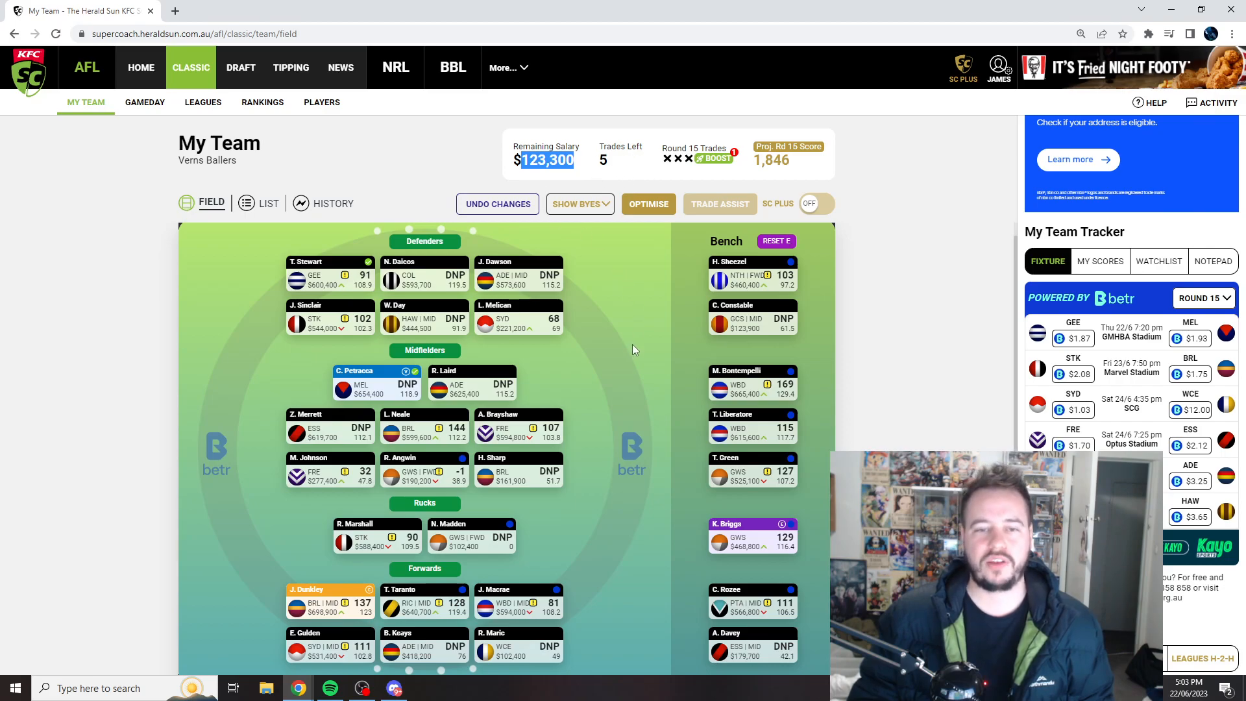
mouse_move(636, 374)
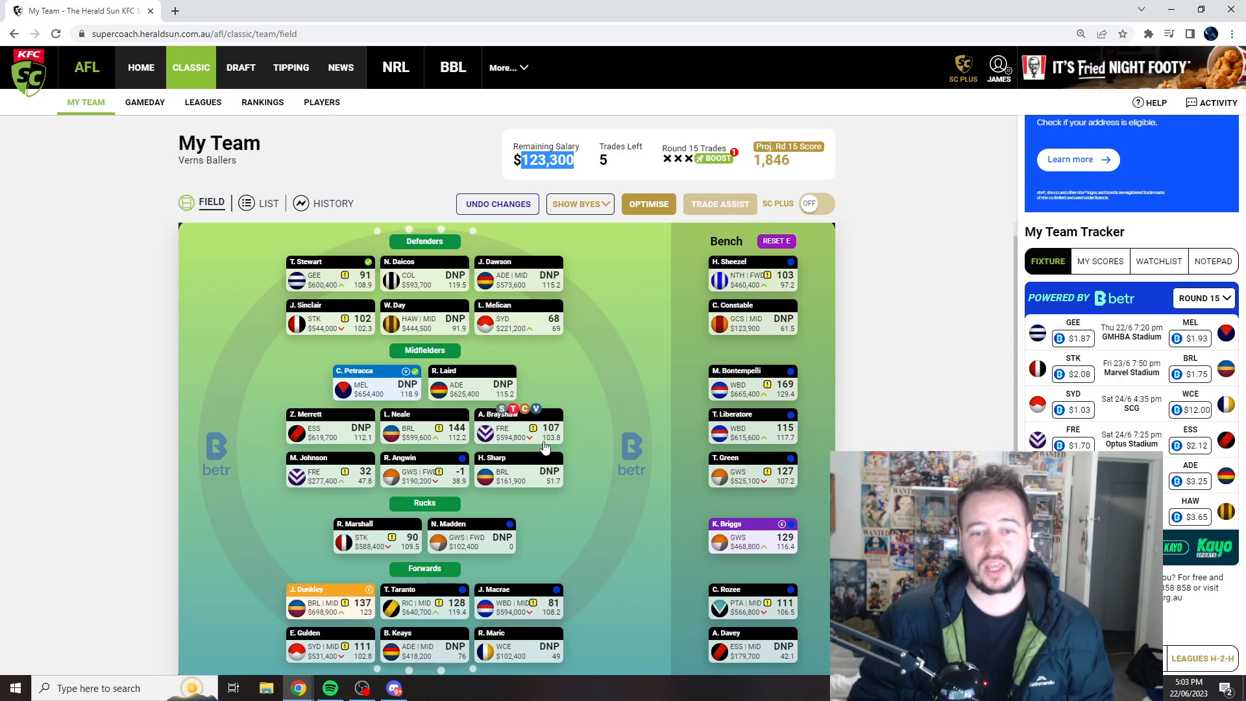
mouse_move(632, 373)
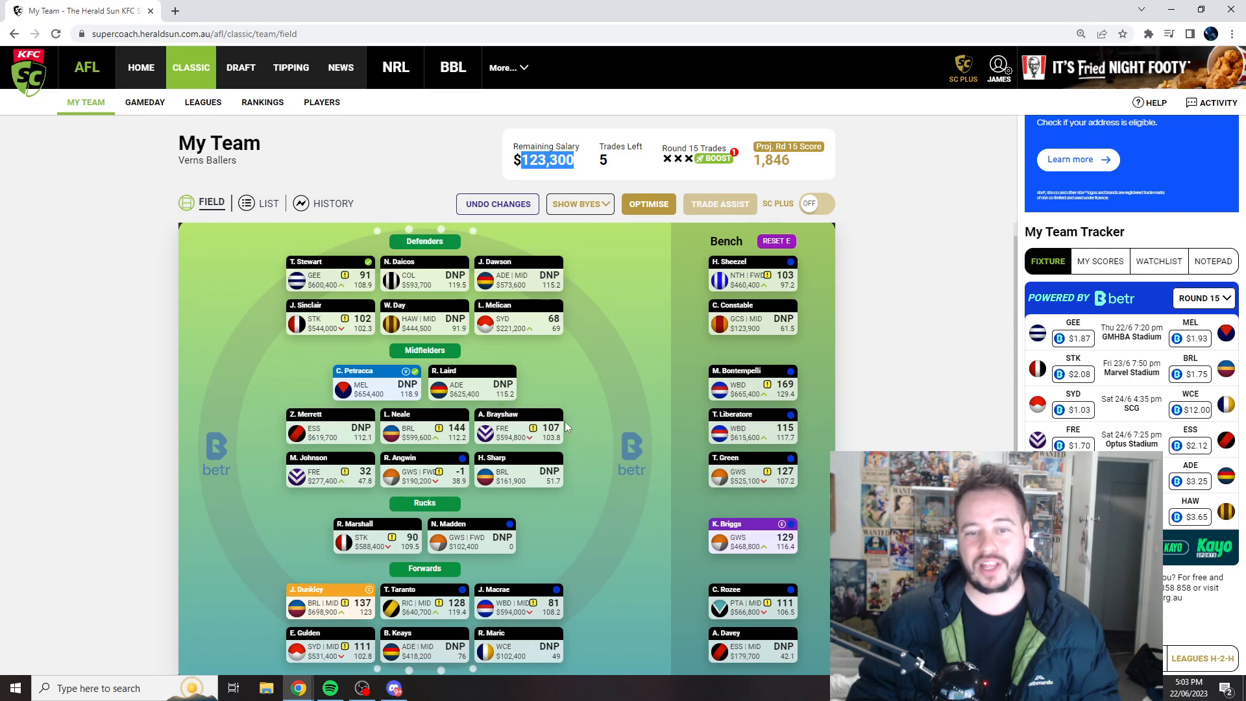
mouse_move(636, 430)
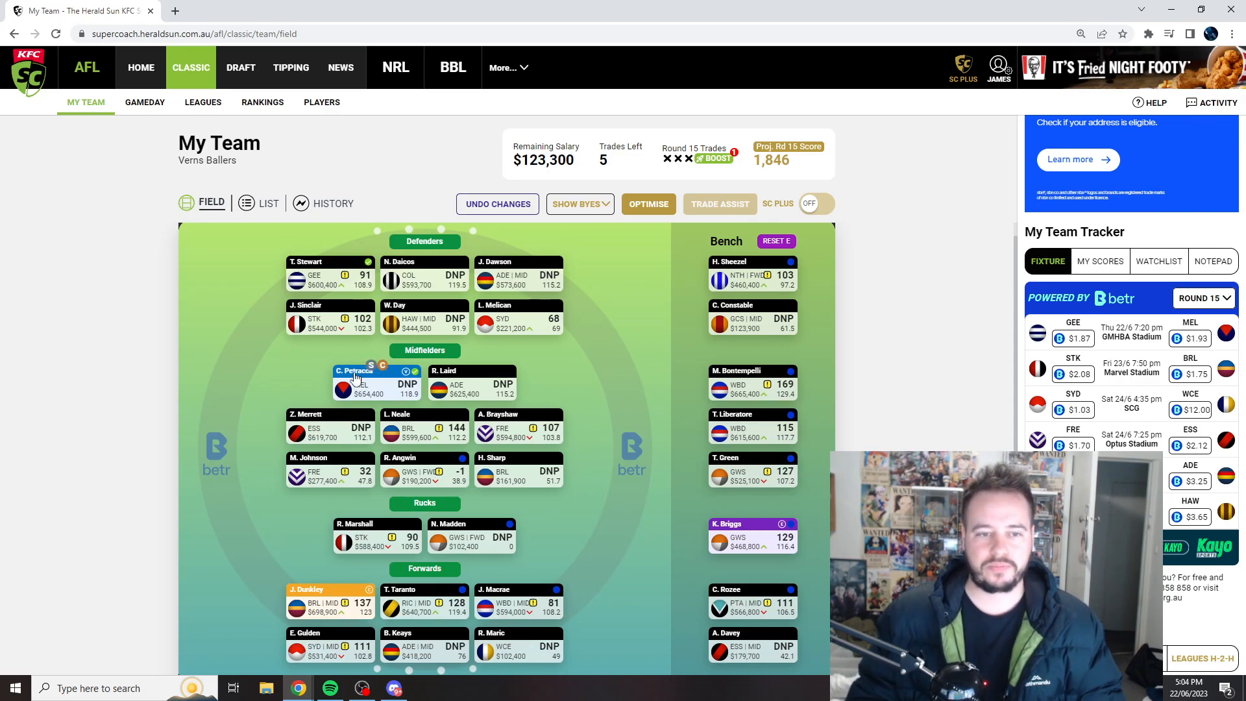
left_click(353, 370)
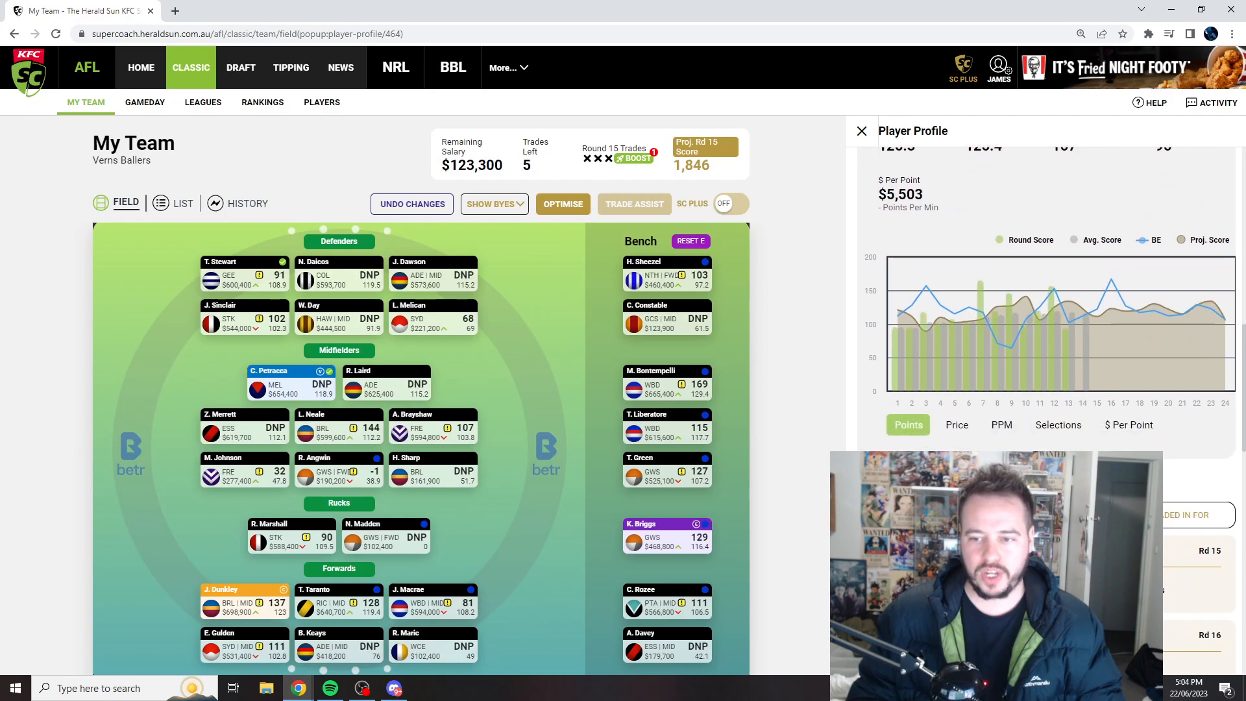
scroll("down", 3)
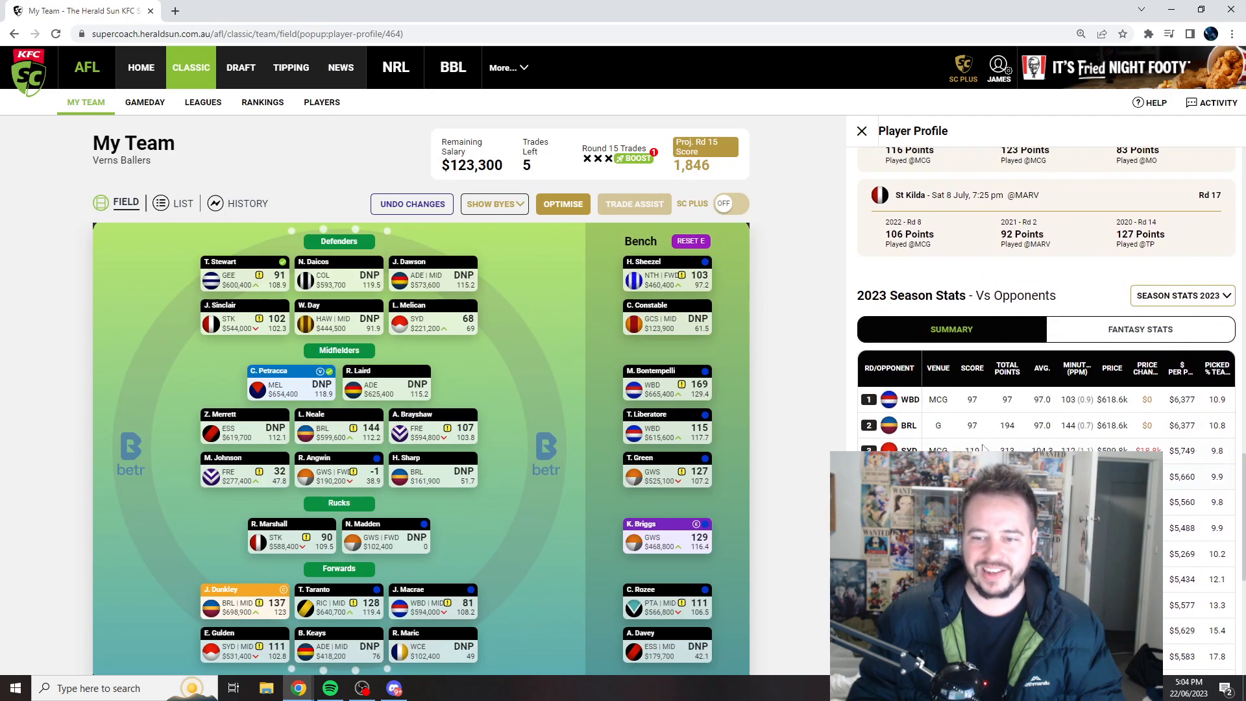
scroll("down", 3)
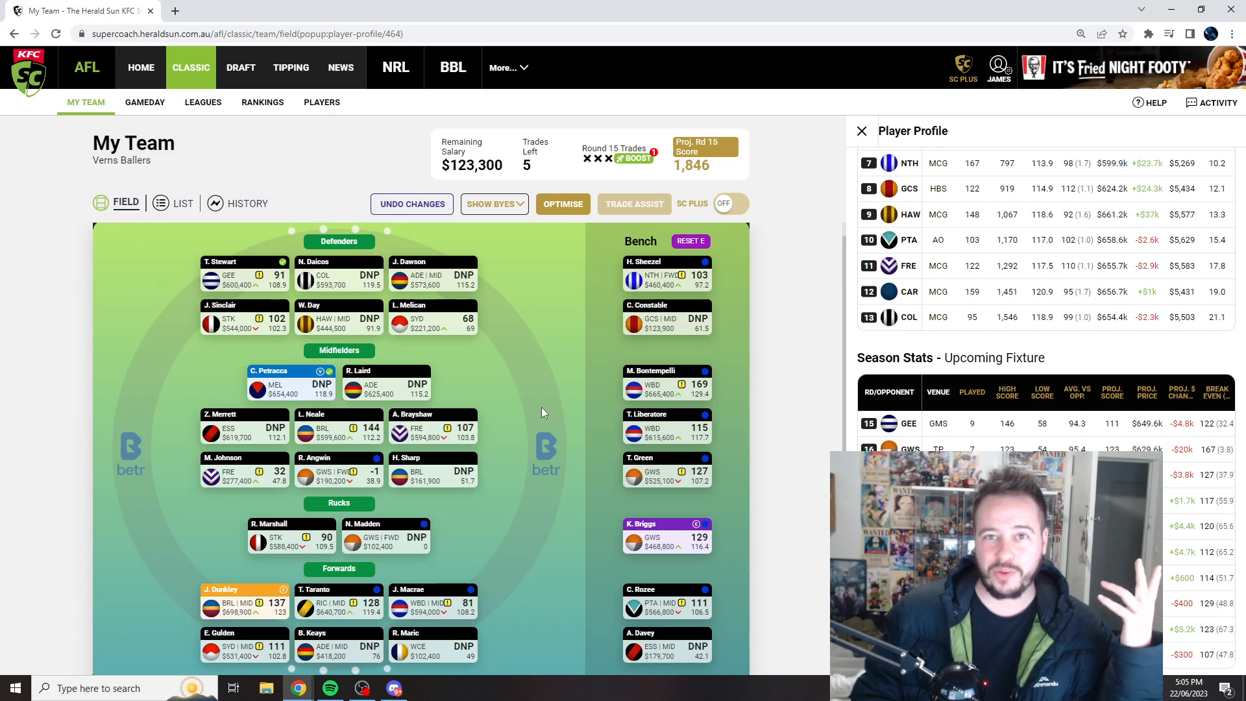
mouse_move(483, 437)
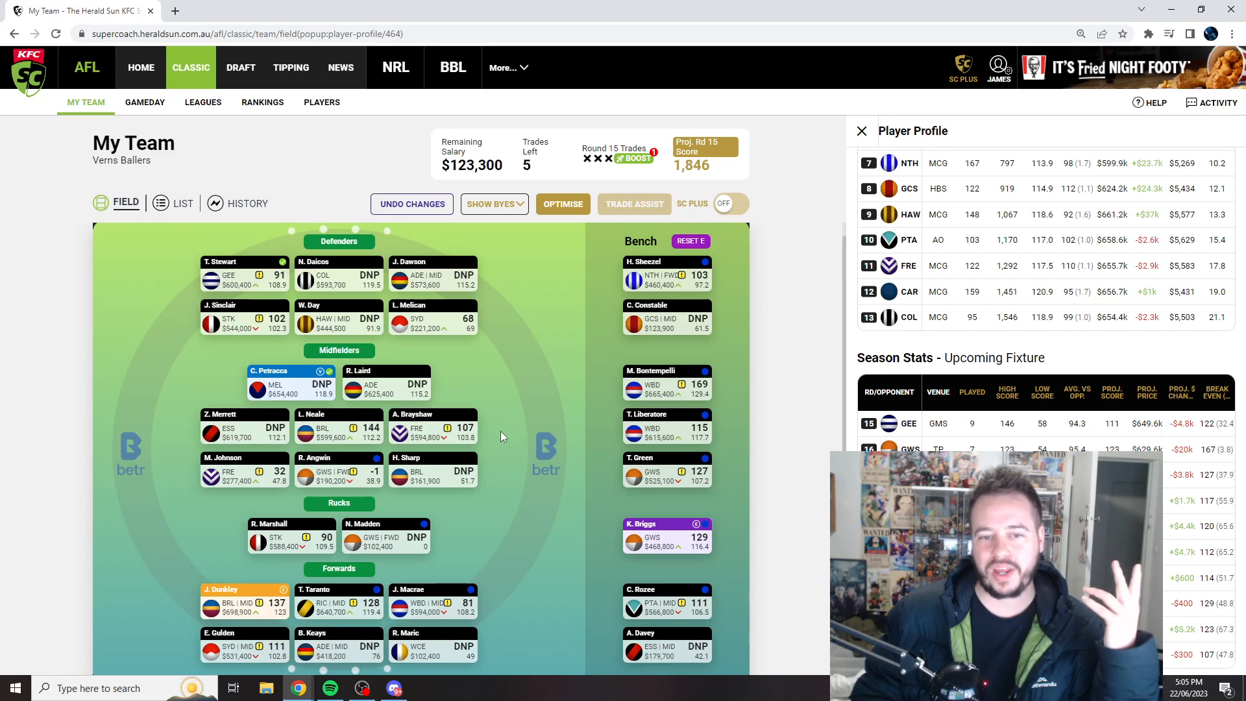
mouse_move(497, 433)
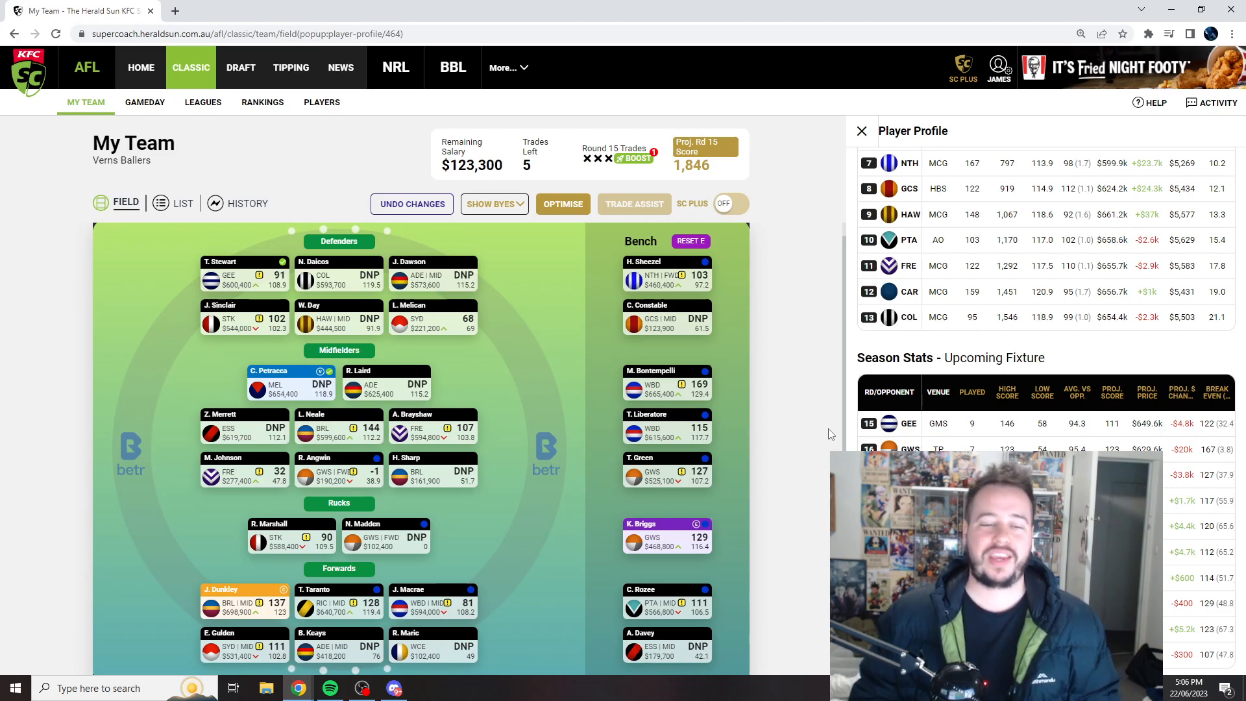
mouse_move(491, 442)
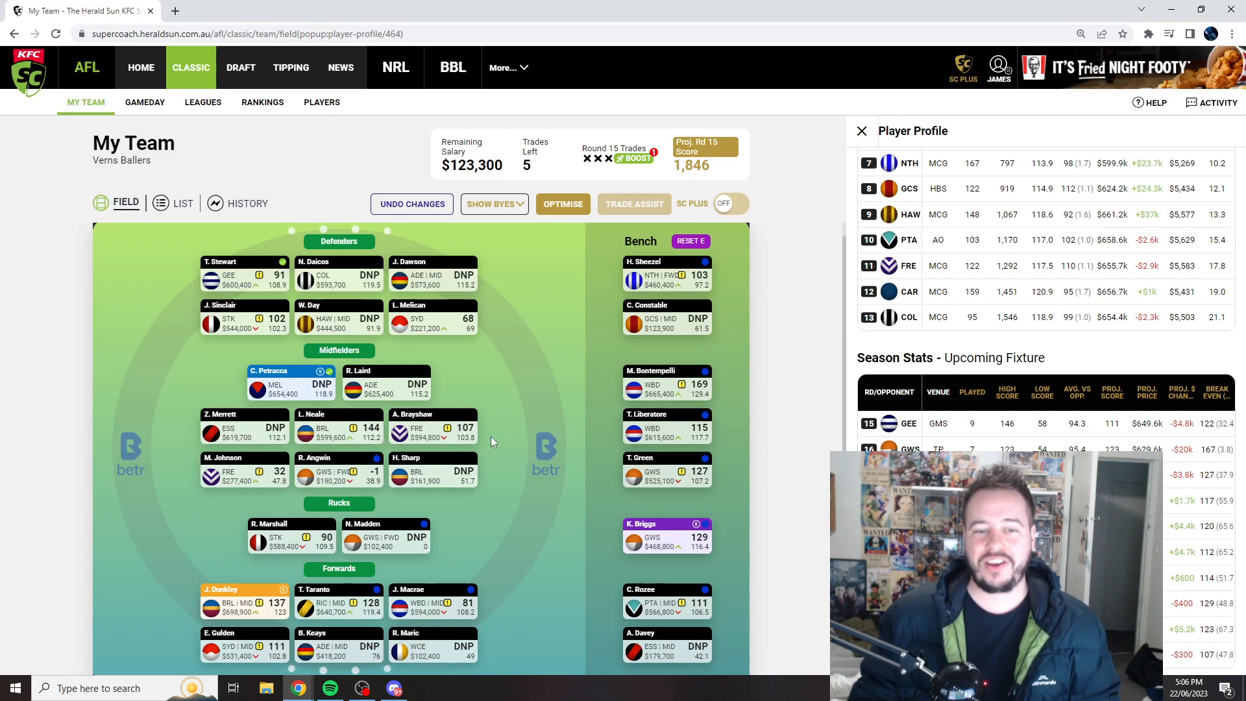
mouse_move(496, 436)
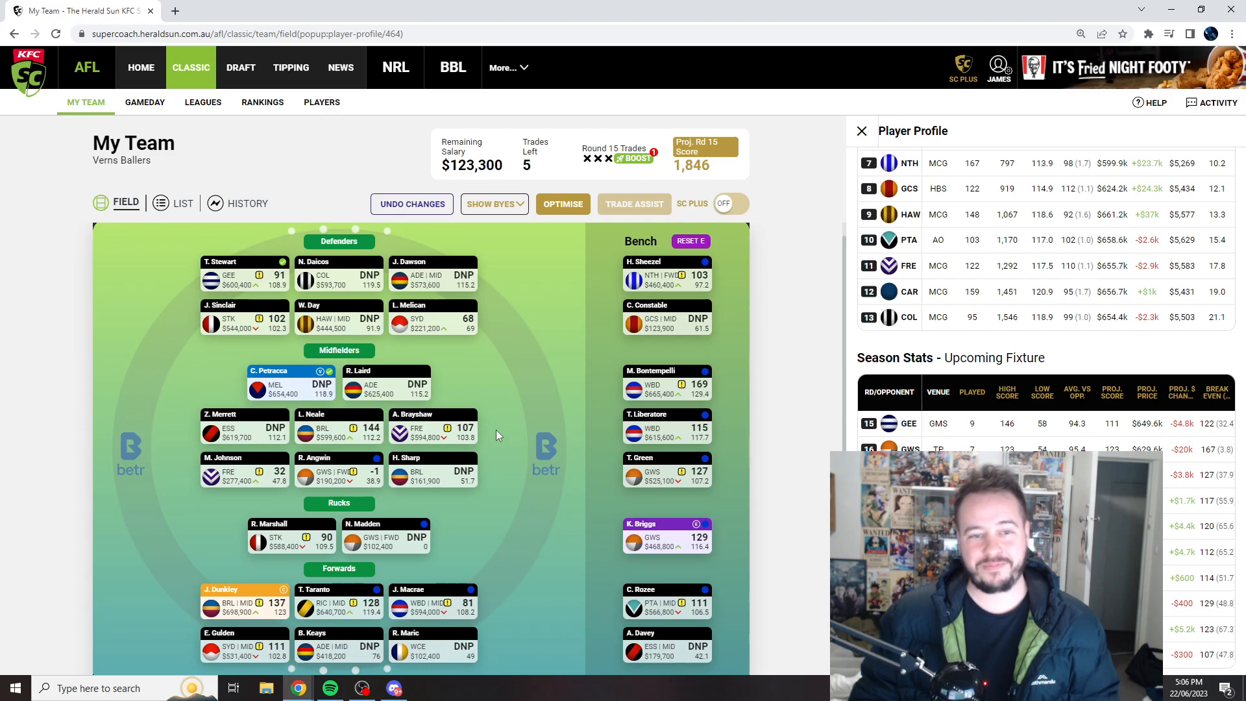
mouse_move(502, 448)
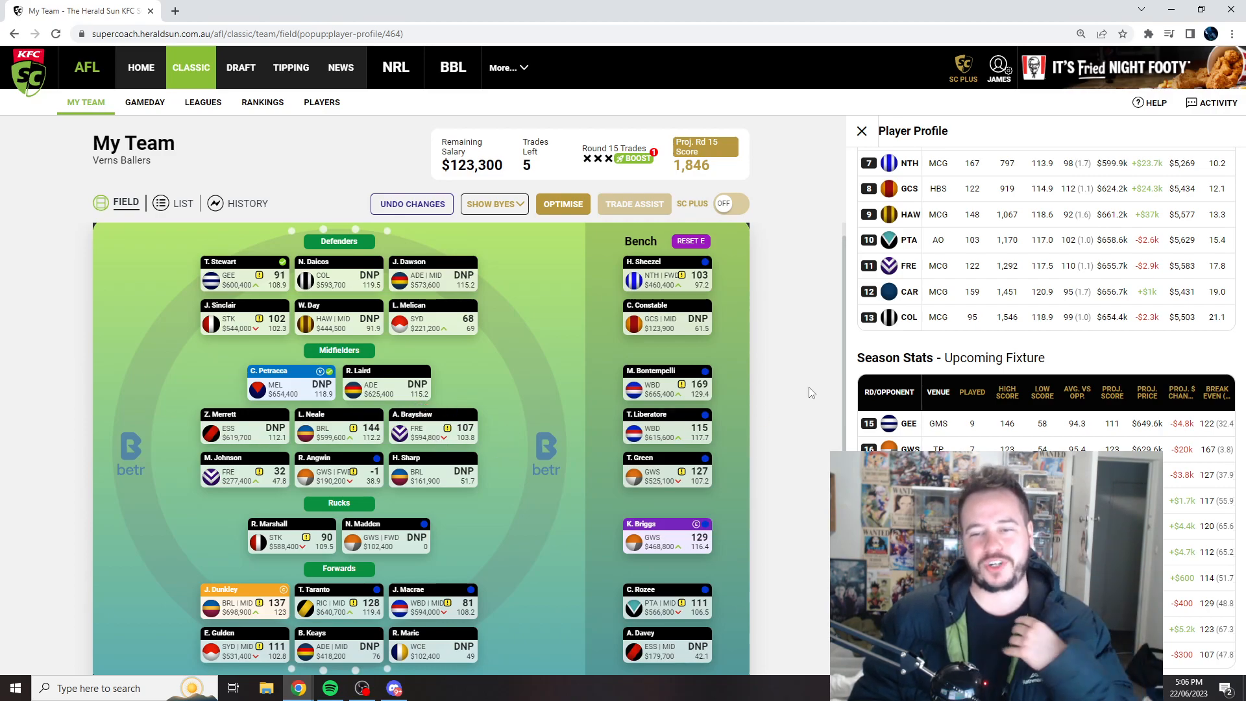
left_click(860, 130)
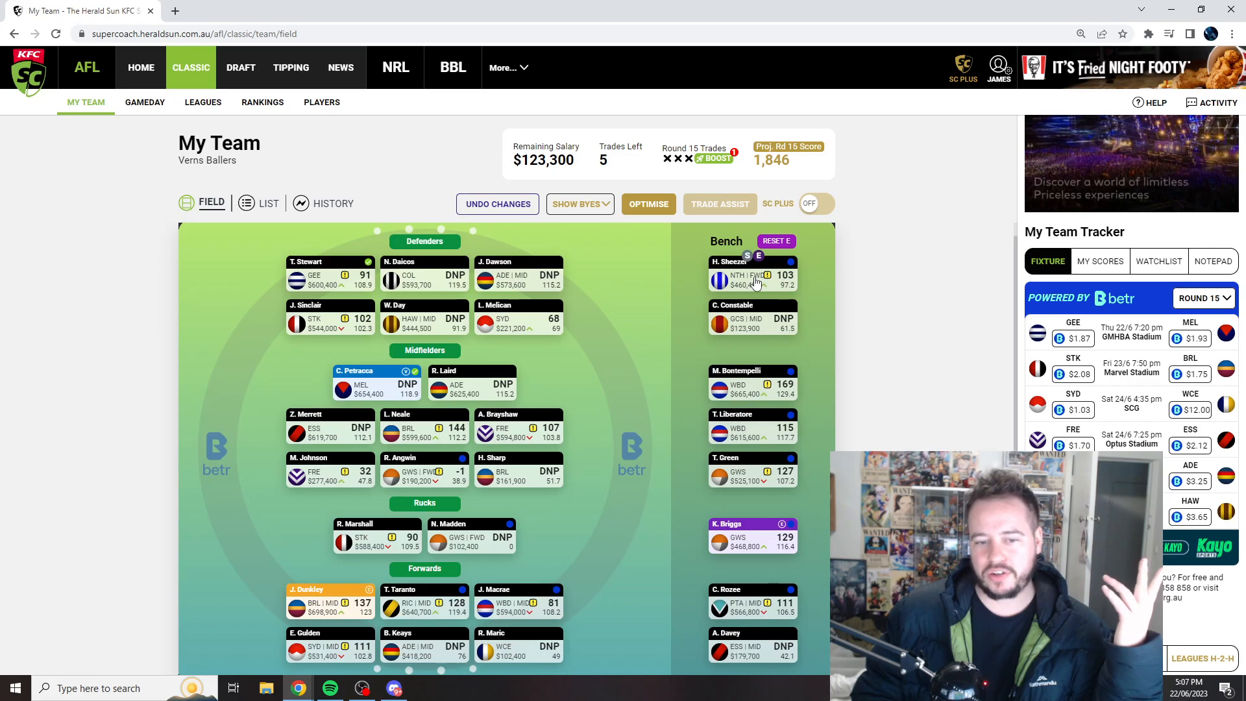
mouse_move(659, 350)
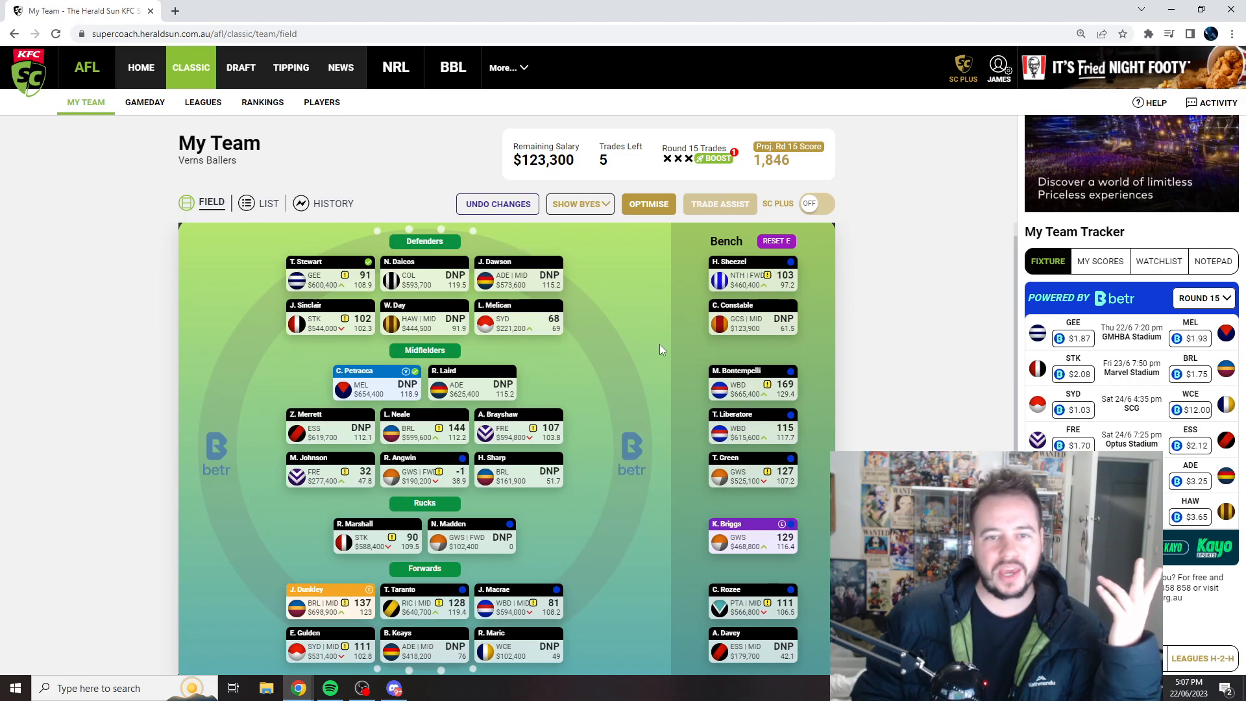